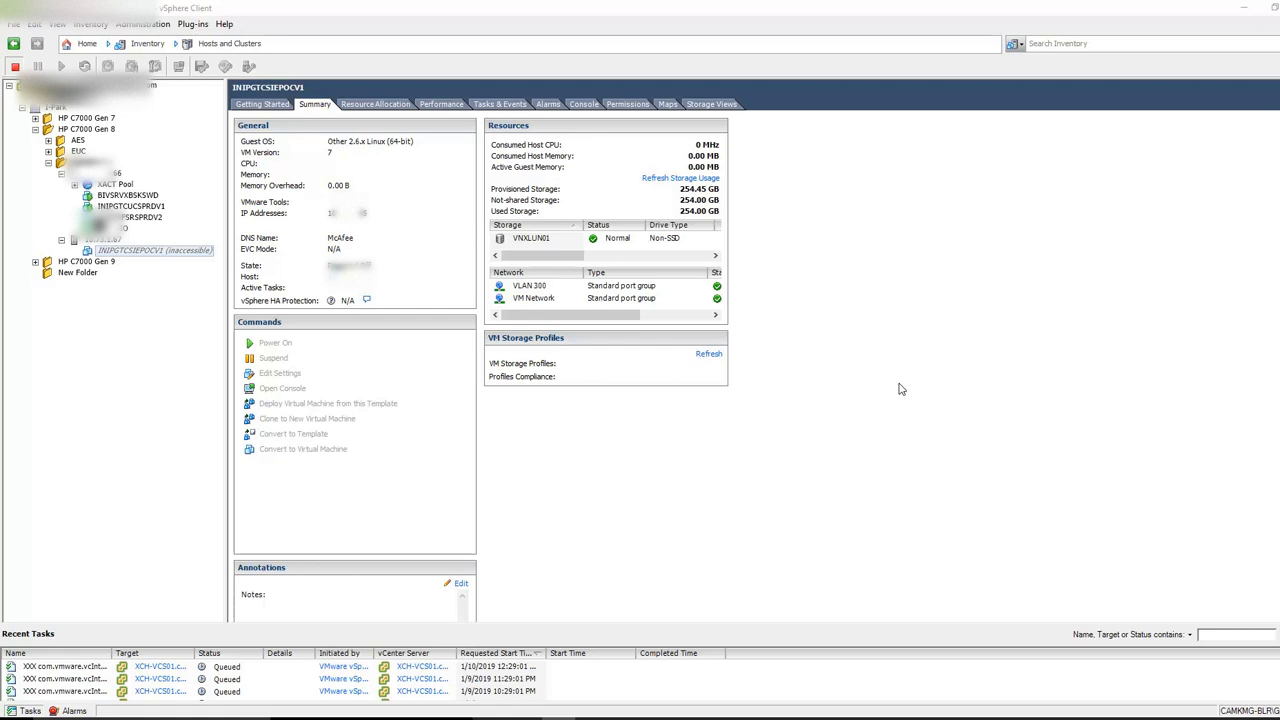
mouse_move(183, 264)
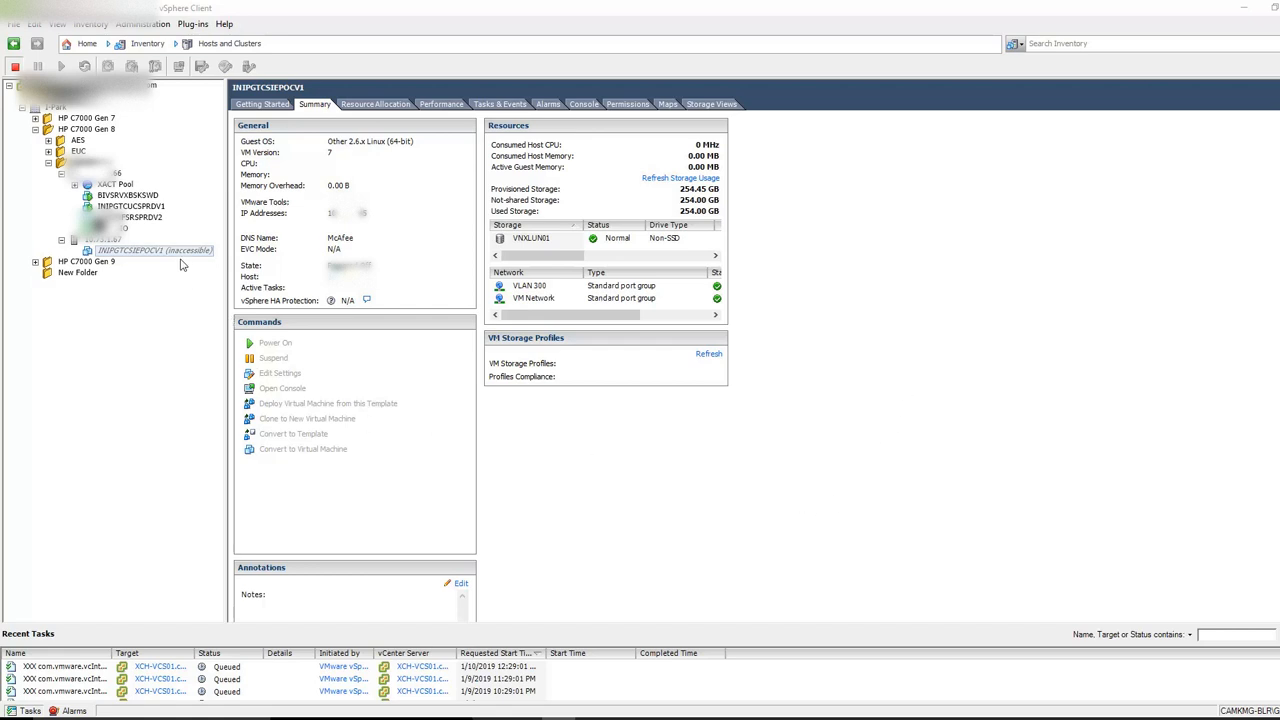
mouse_move(183, 264)
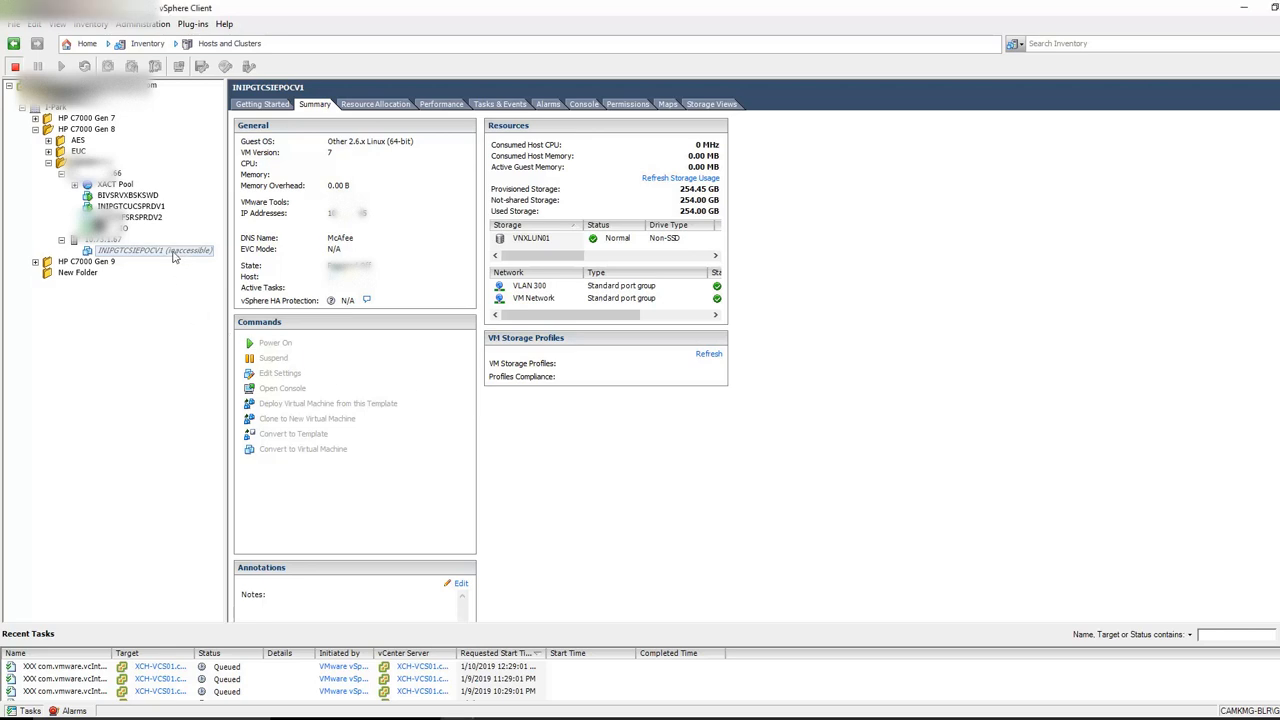
- Inspect the inaccessible VM and the host's storage, then open the VNXLUN01 datastore overview
right_click(150, 250)
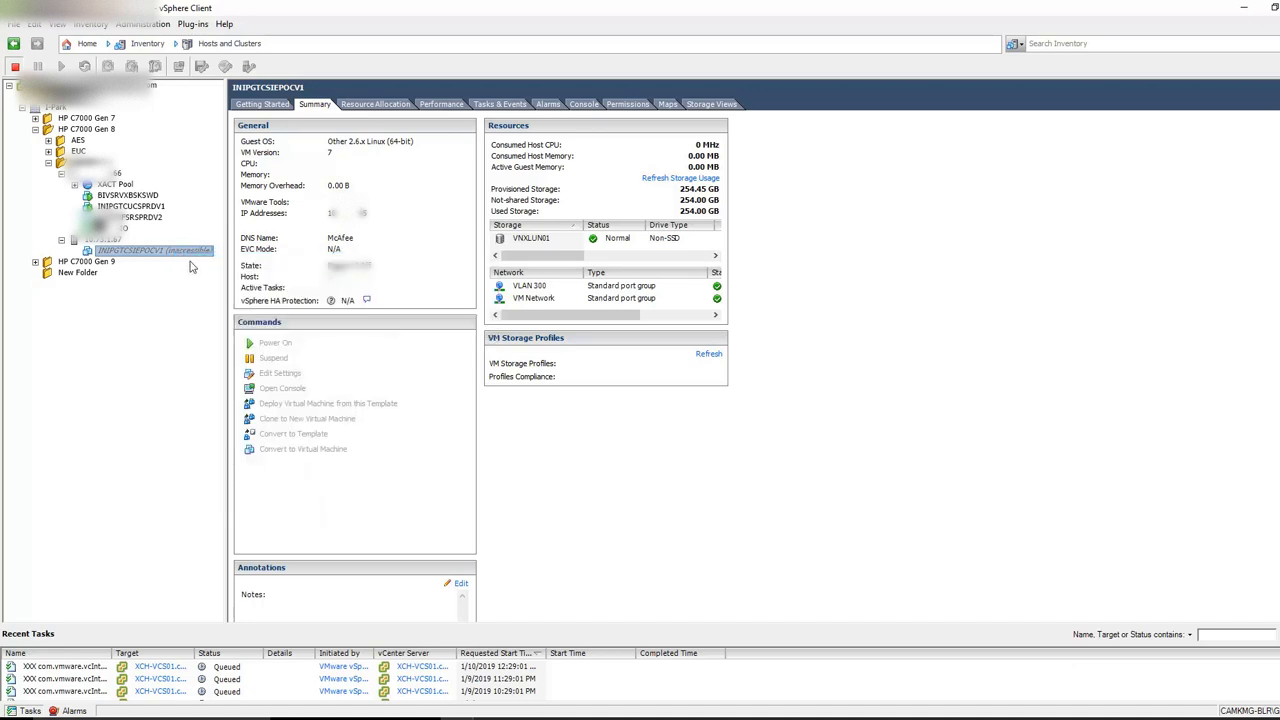
right_click(150, 250)
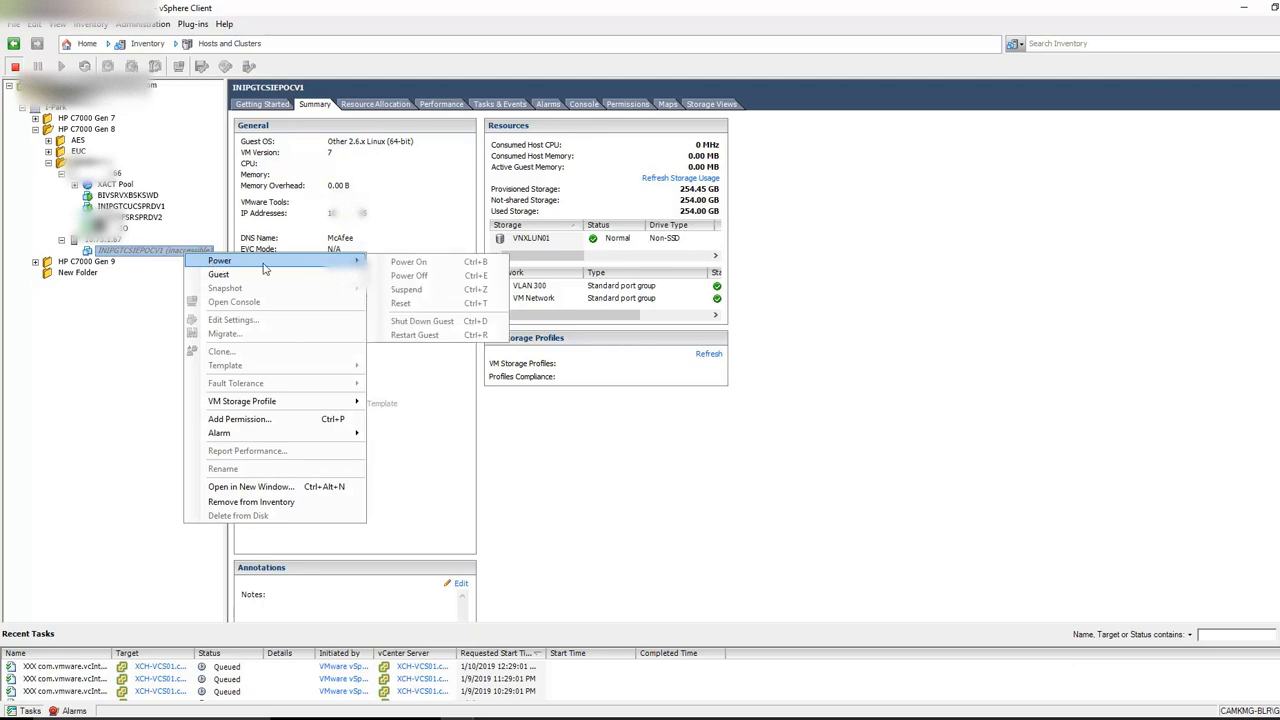
mouse_move(408, 261)
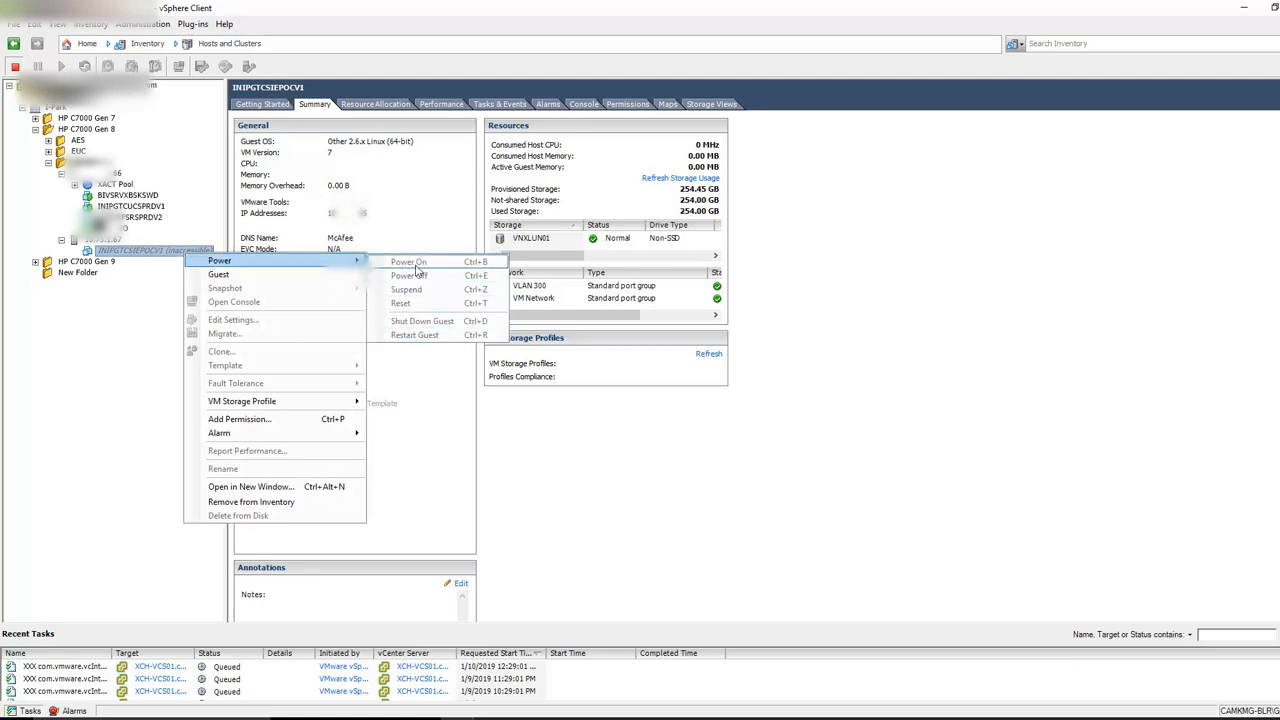
mouse_move(420, 320)
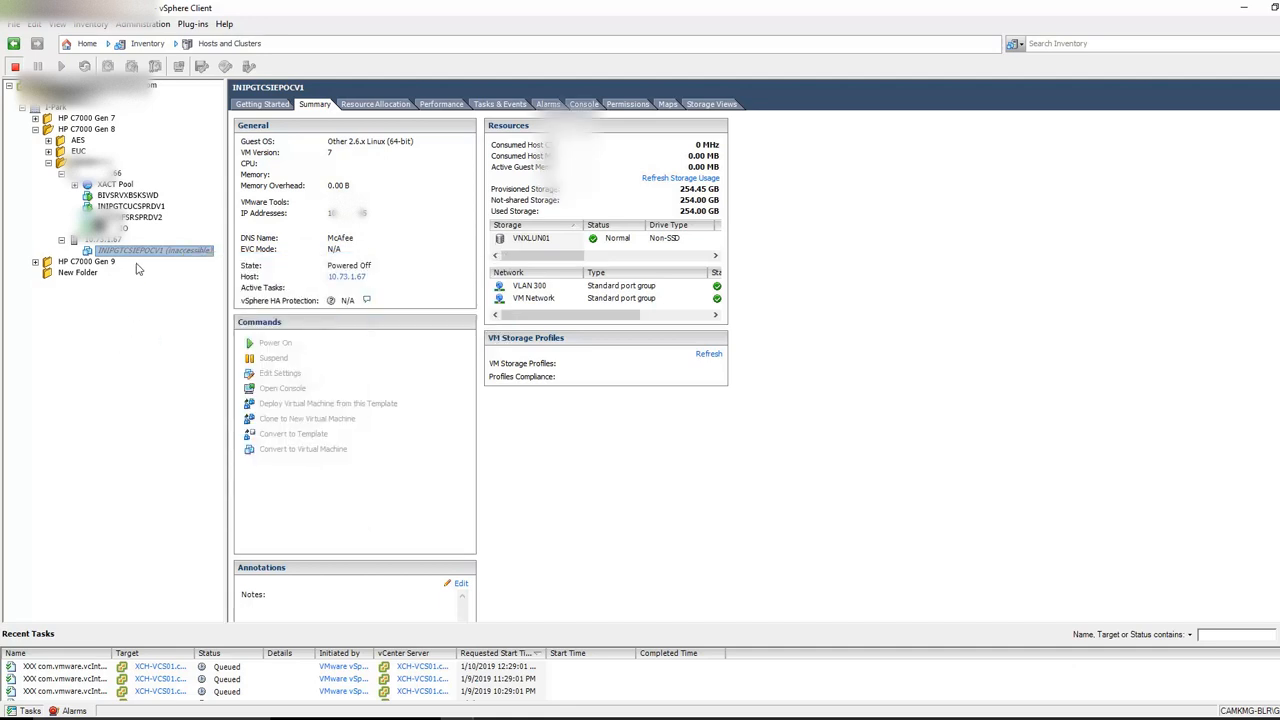
mouse_move(149, 255)
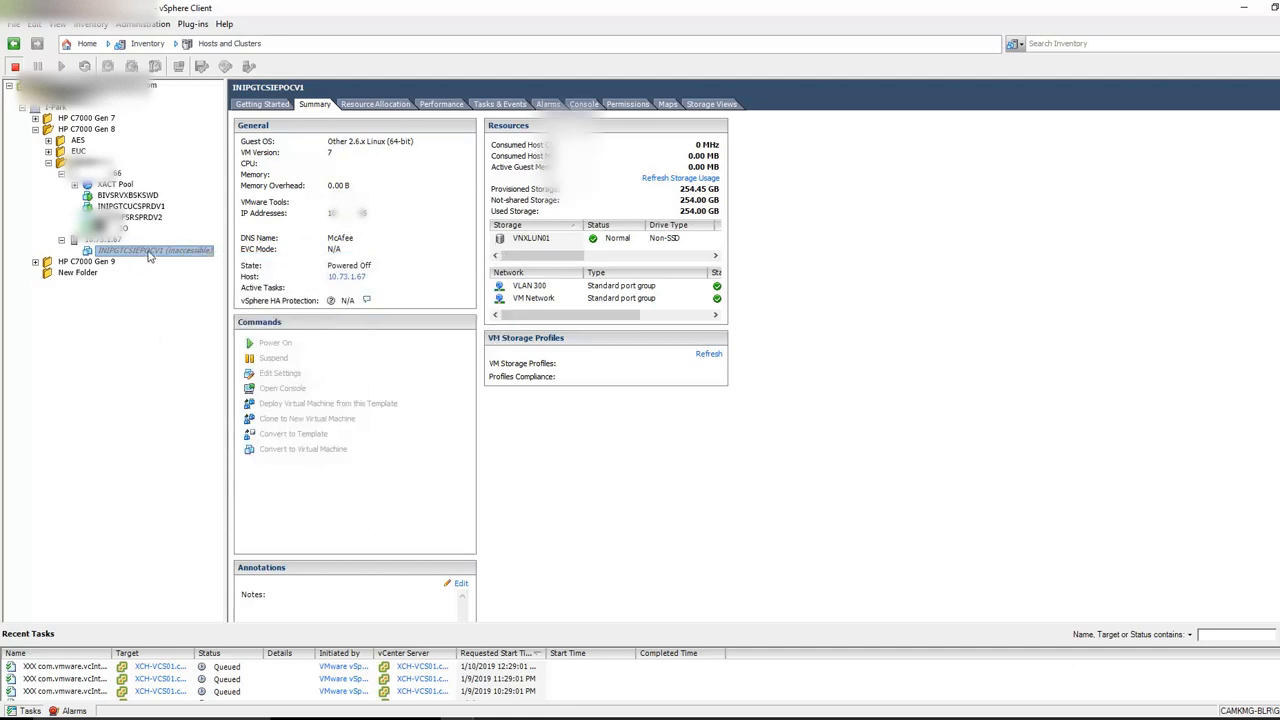
mouse_move(124, 384)
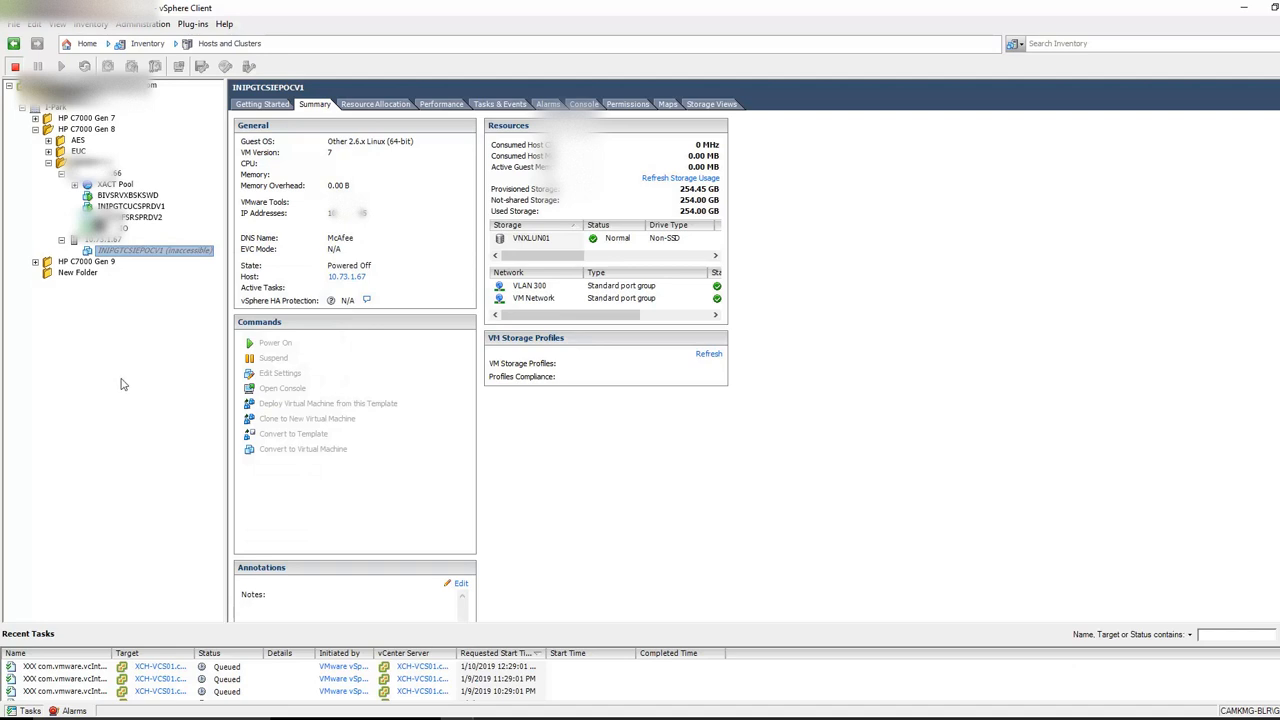
left_click(100, 239)
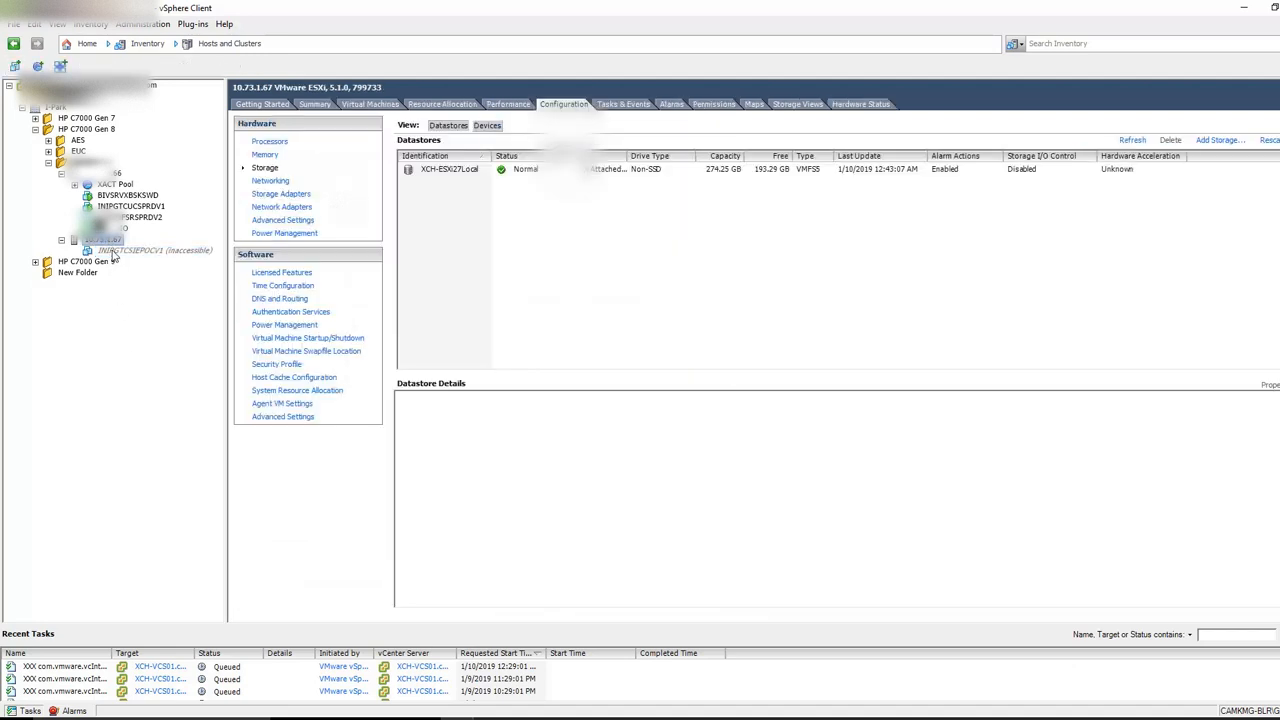
left_click(155, 249)
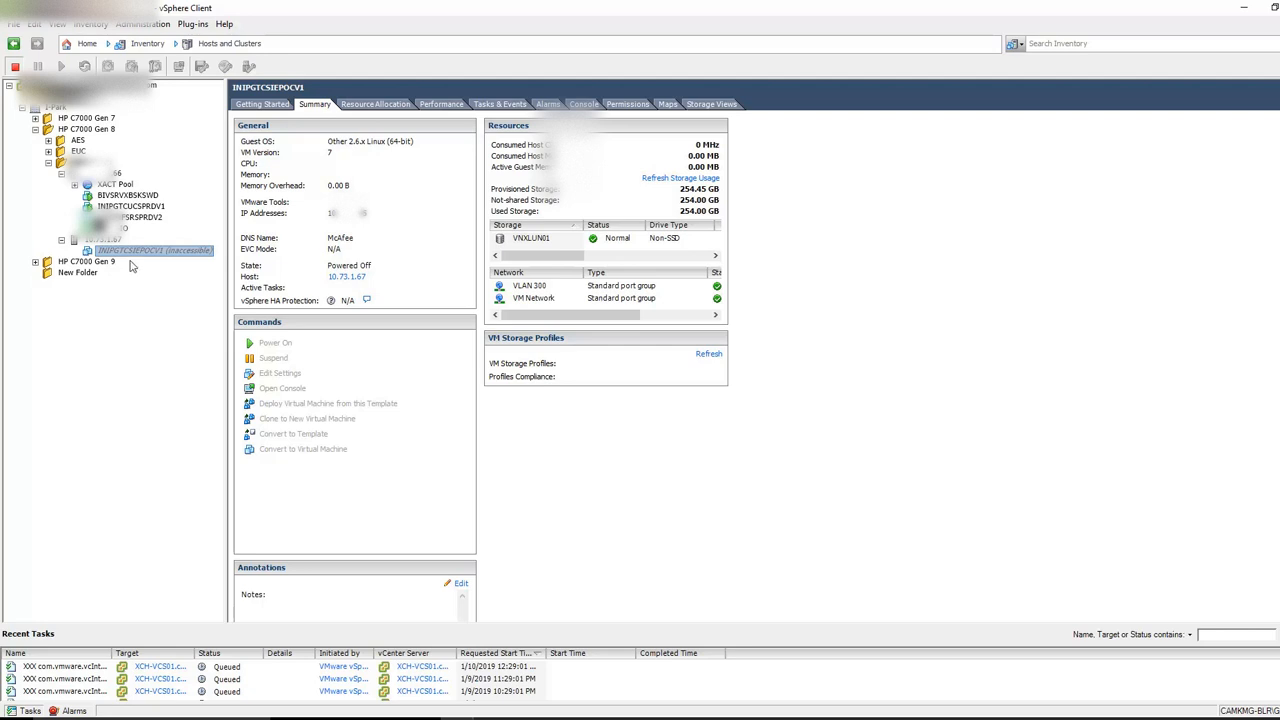
mouse_move(137, 260)
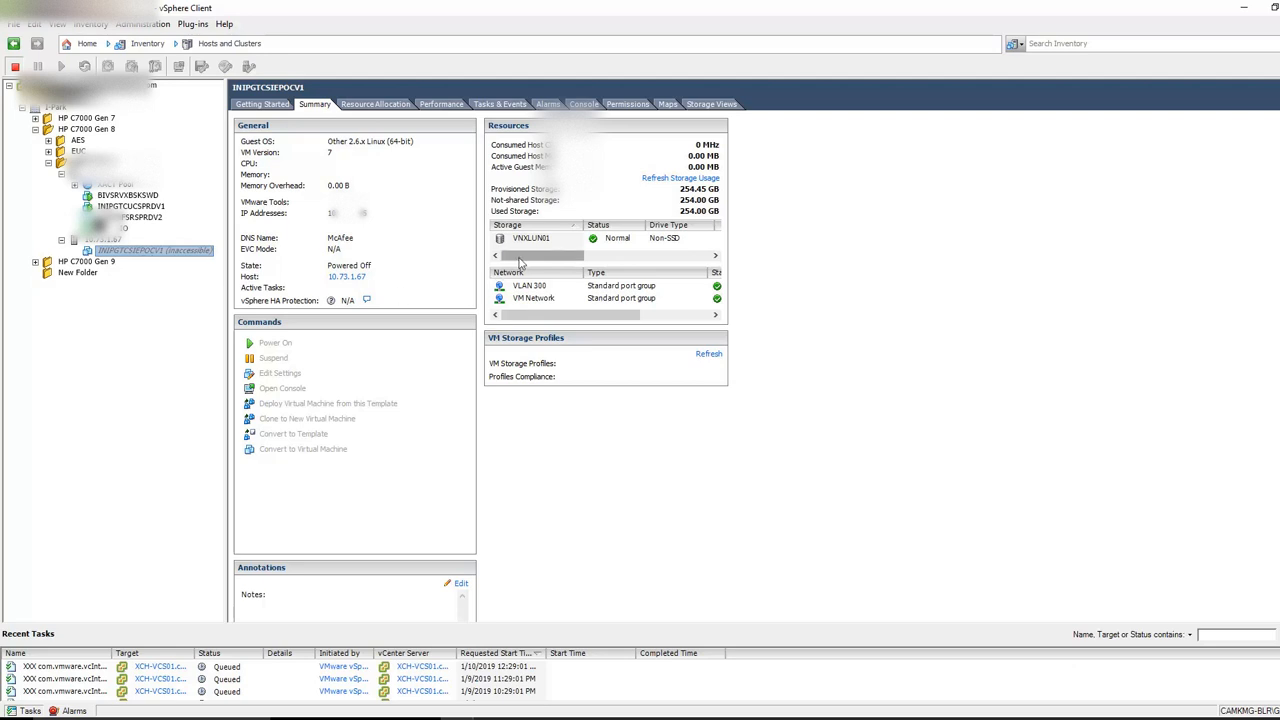
left_click(531, 238)
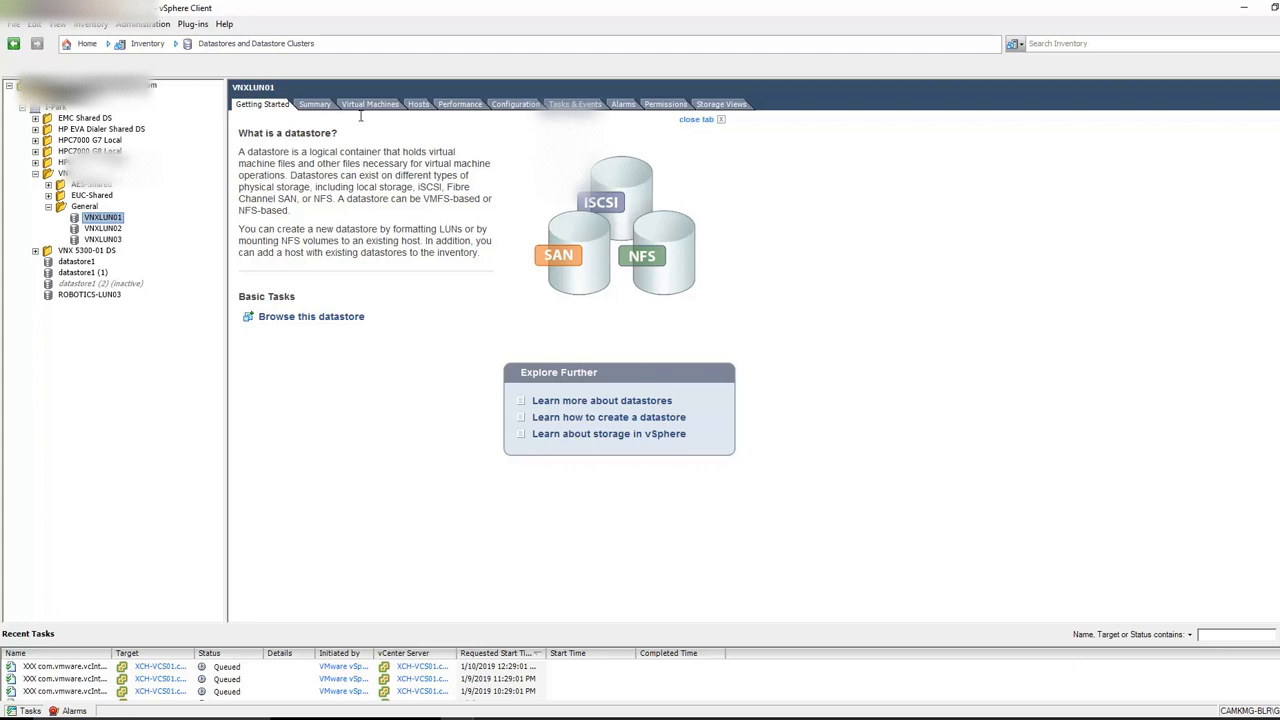
- List VNXLUN01's virtual machines and launch its Datastore Browser
left_click(370, 104)
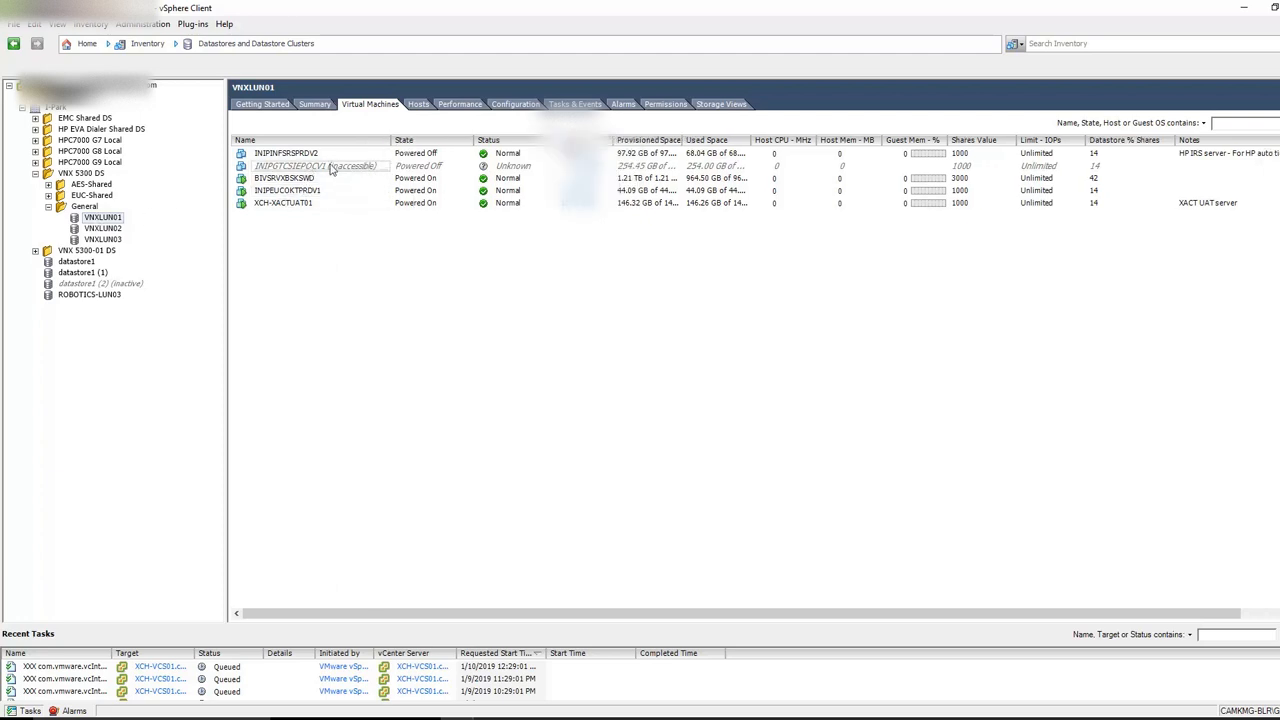
right_click(102, 217)
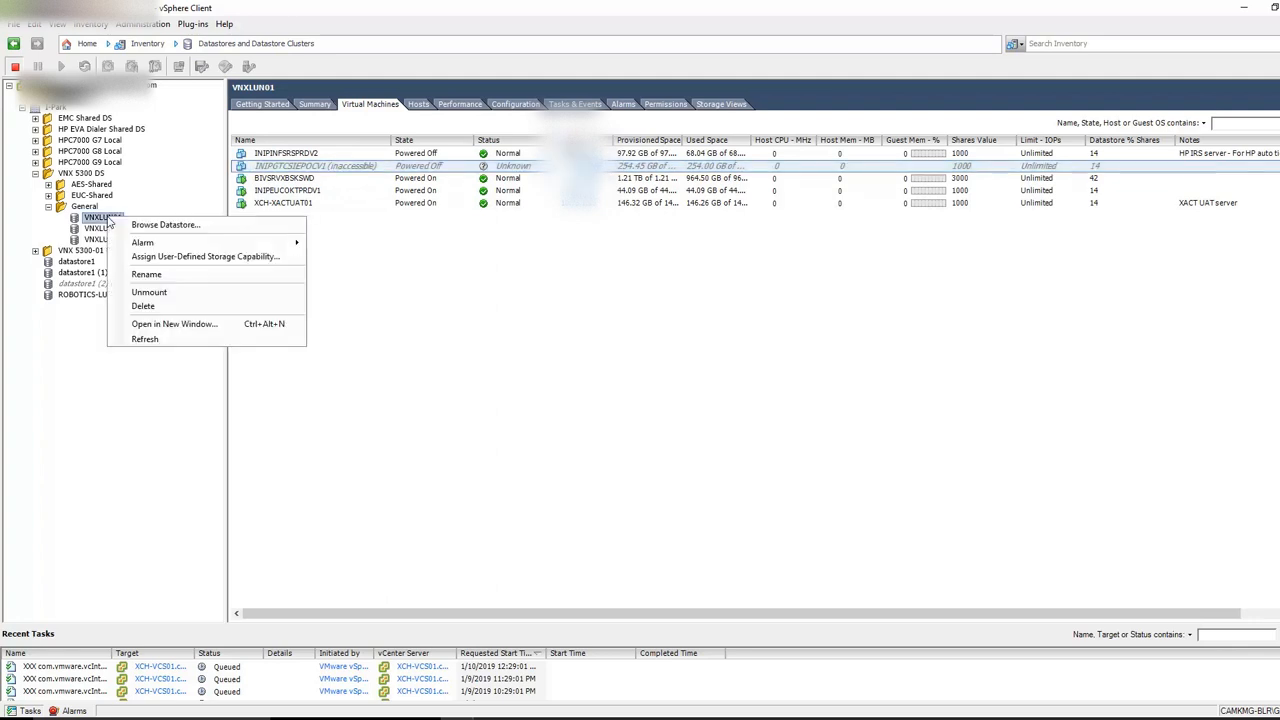
left_click(165, 224)
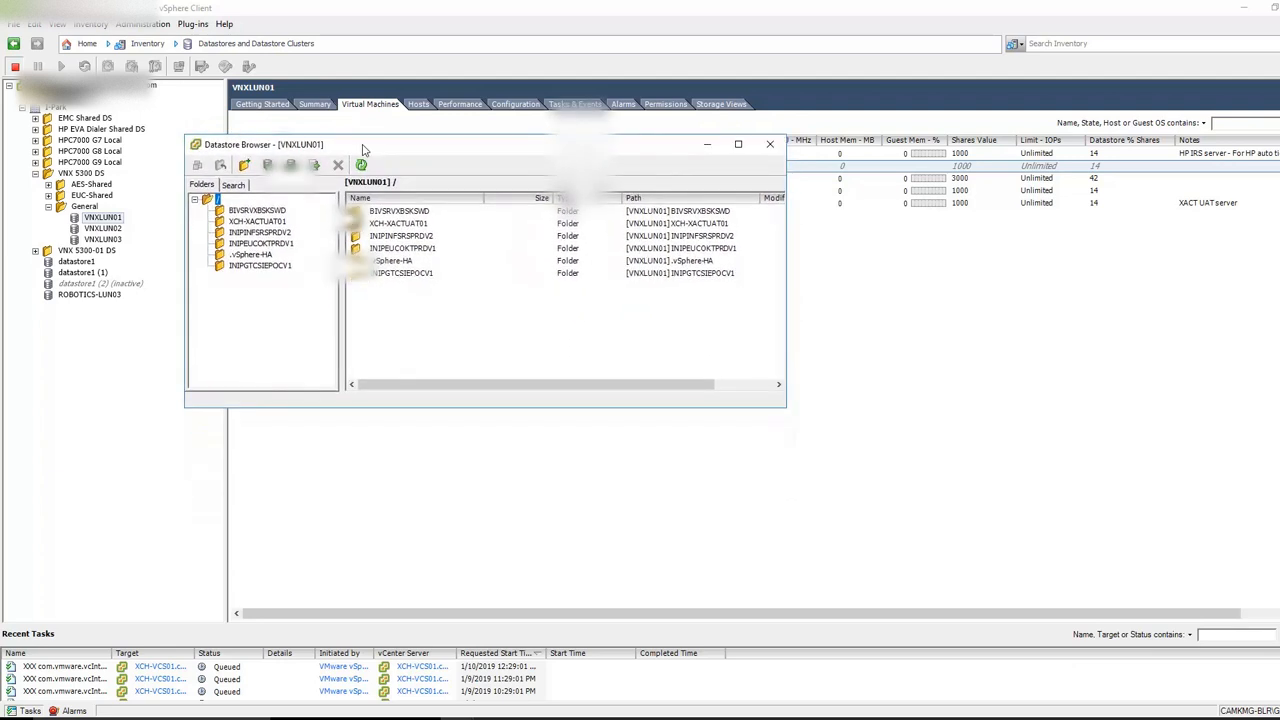
- Review the INIPGTCSIEPOCV1 folder's files in a widened browser, then close it
left_click(260, 265)
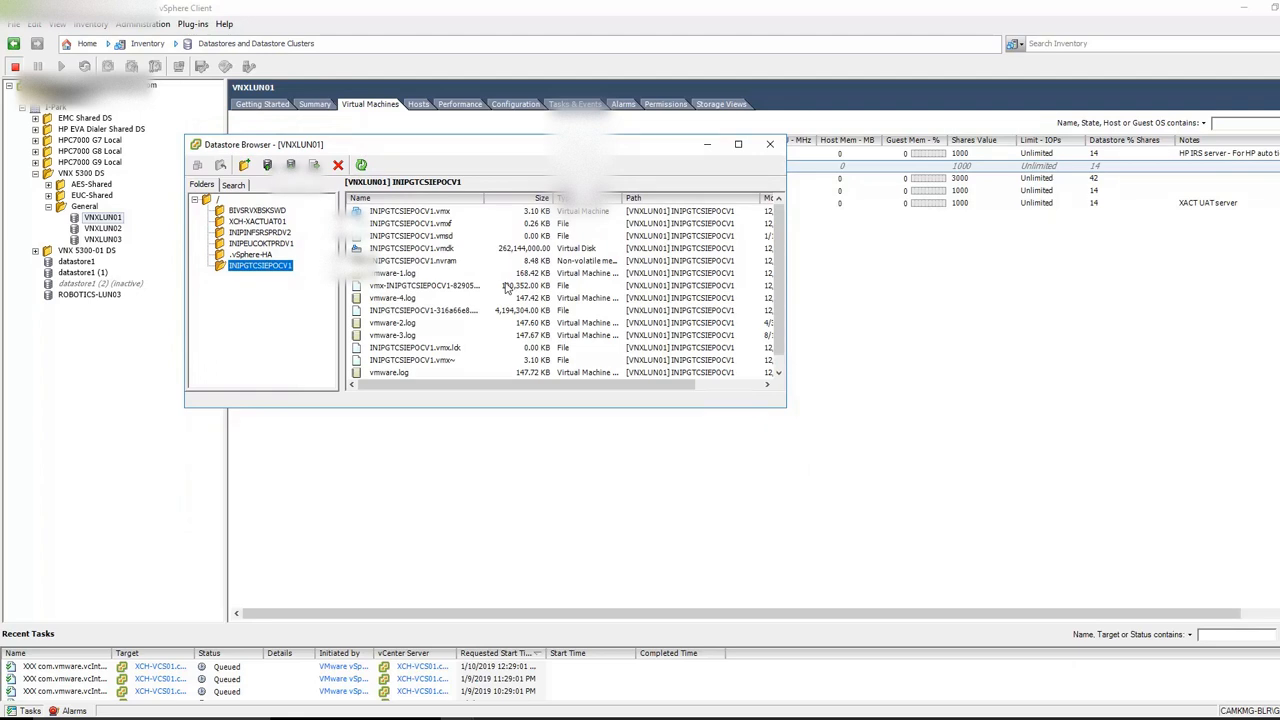
mouse_move(753, 396)
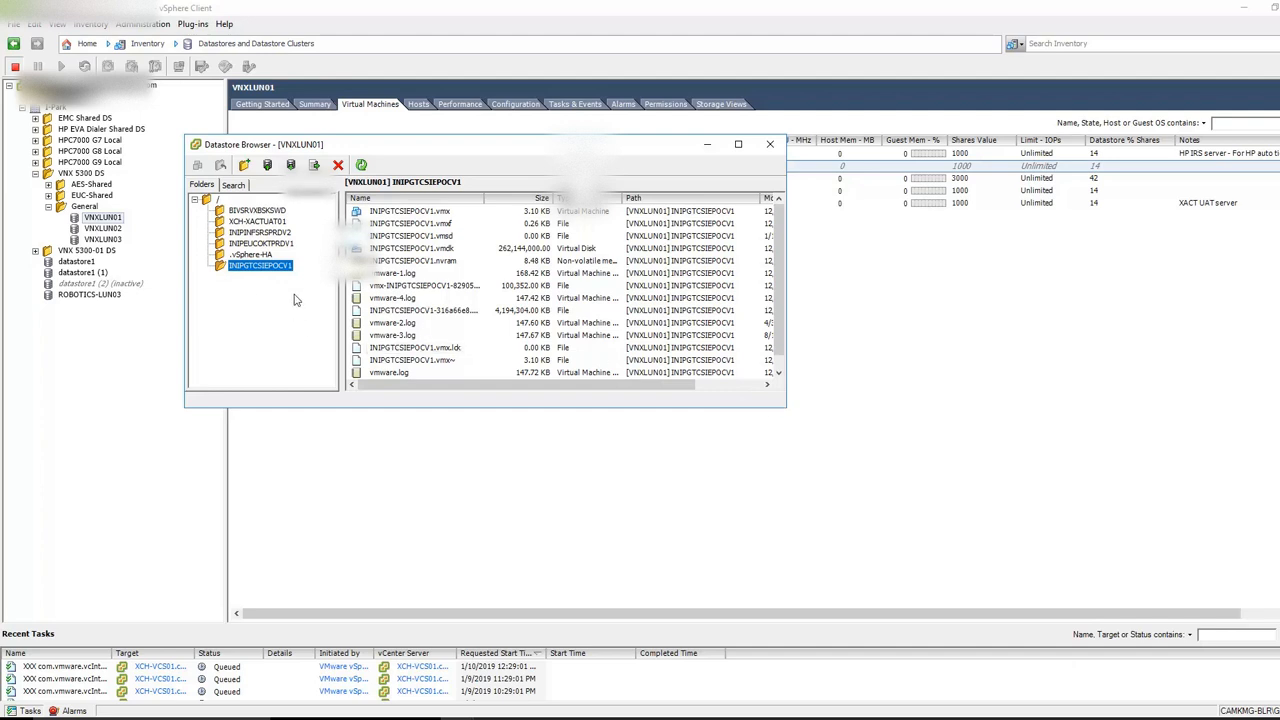
left_click_drag(785, 405, 863, 490)
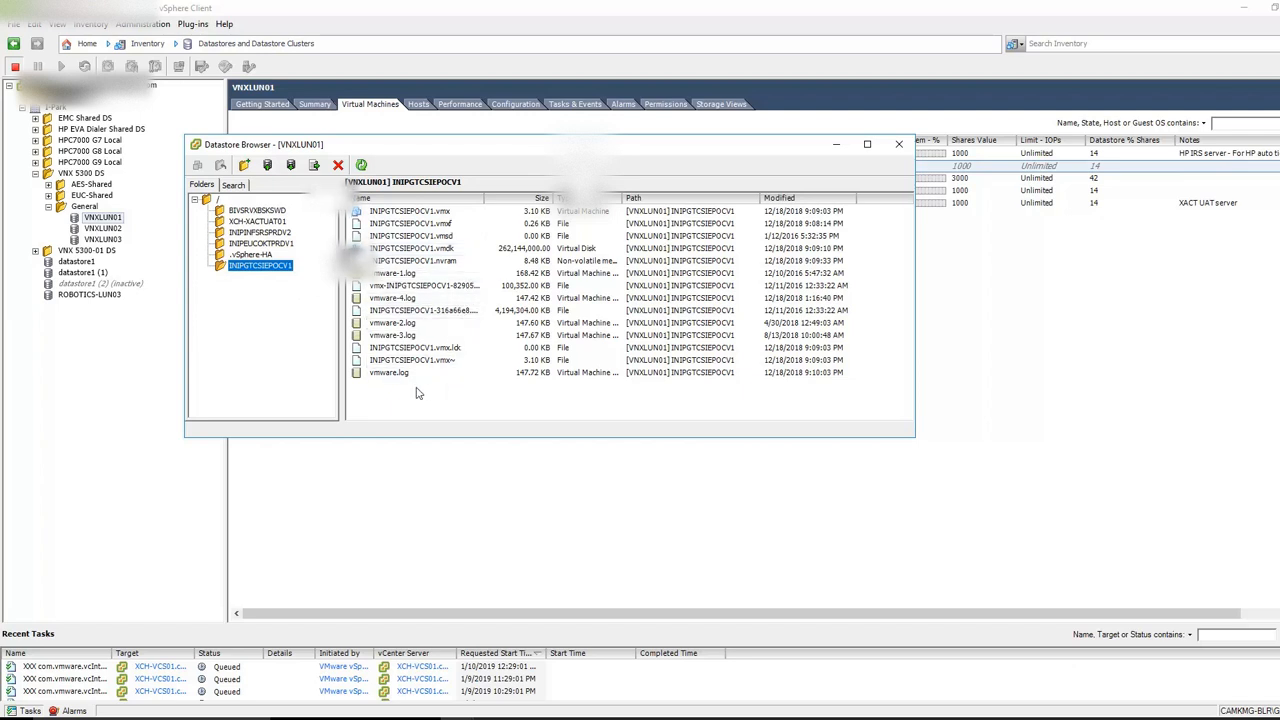
mouse_move(898, 144)
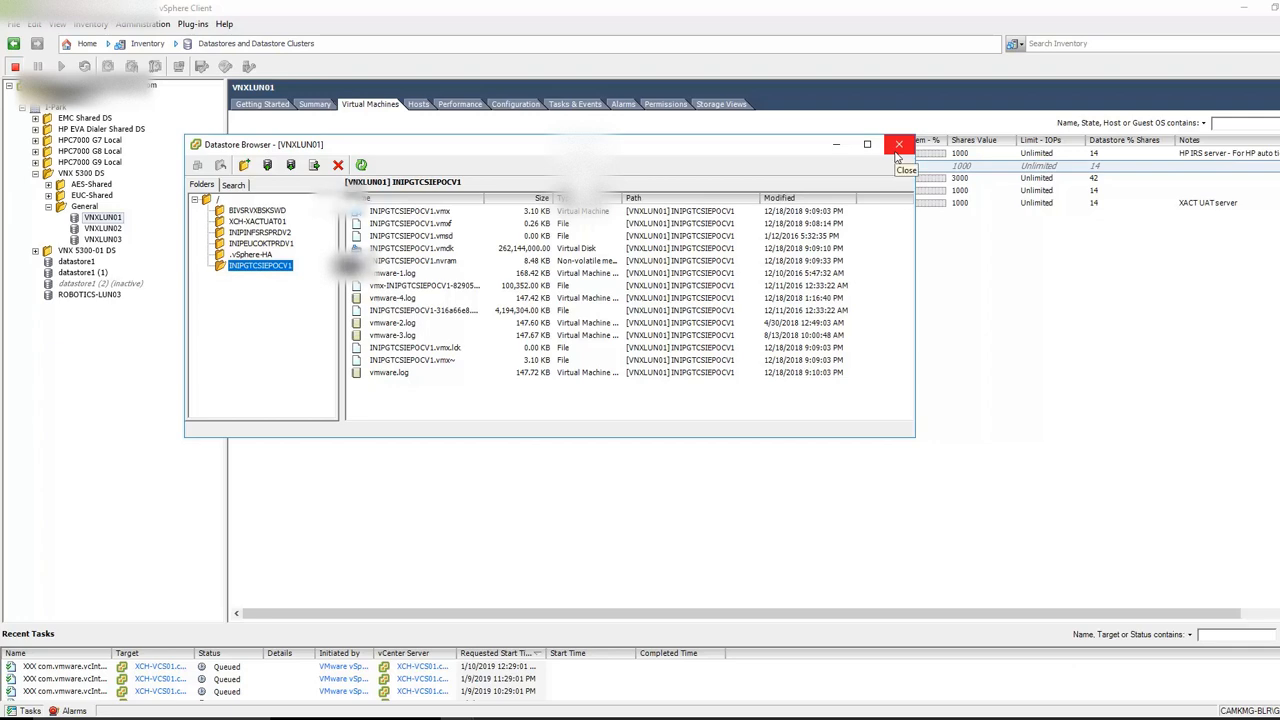
left_click(898, 144)
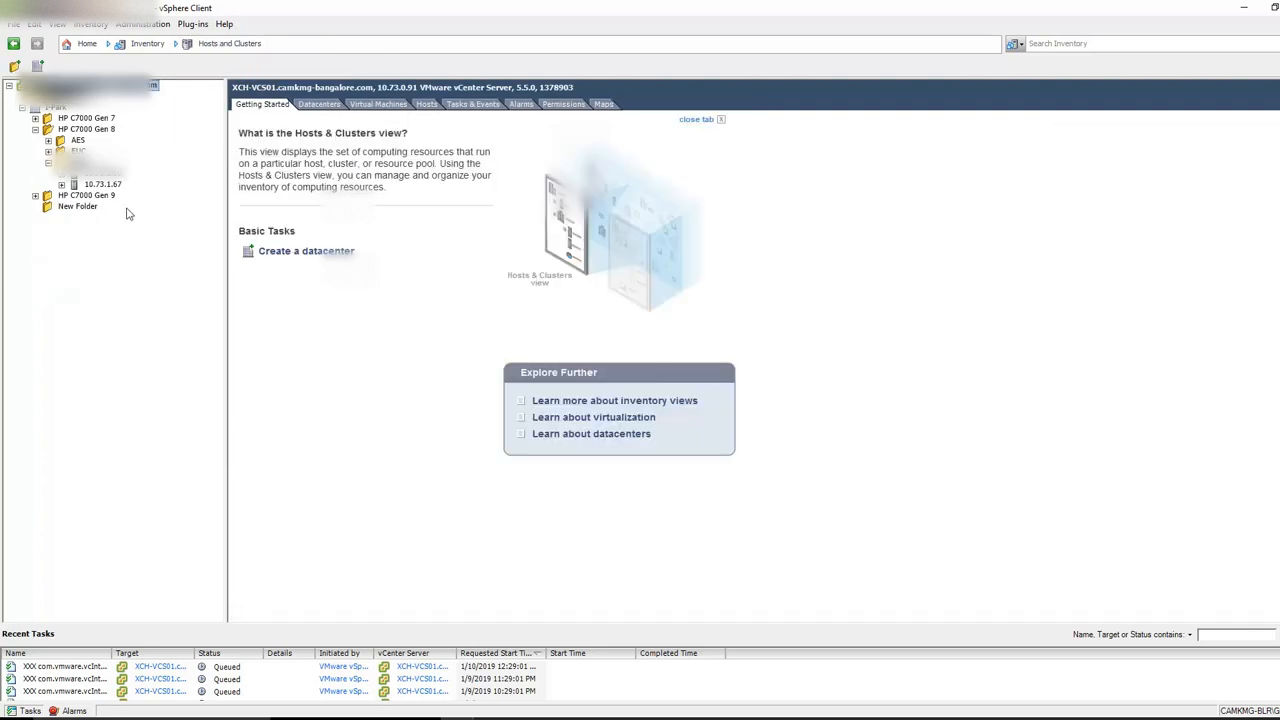
- Remove the inaccessible INIPGTCSIEPOCV1 VM from inventory and verify it's gone from host 10.73.1.67
left_click(150, 195)
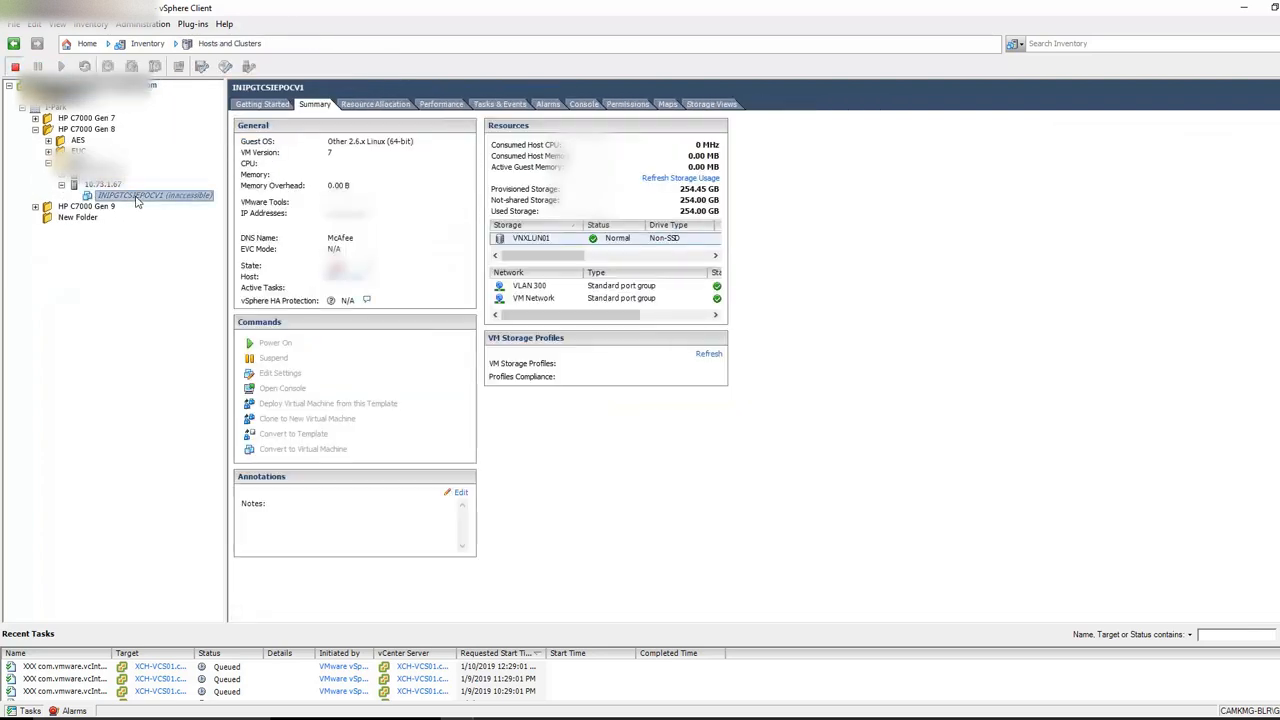
right_click(150, 195)
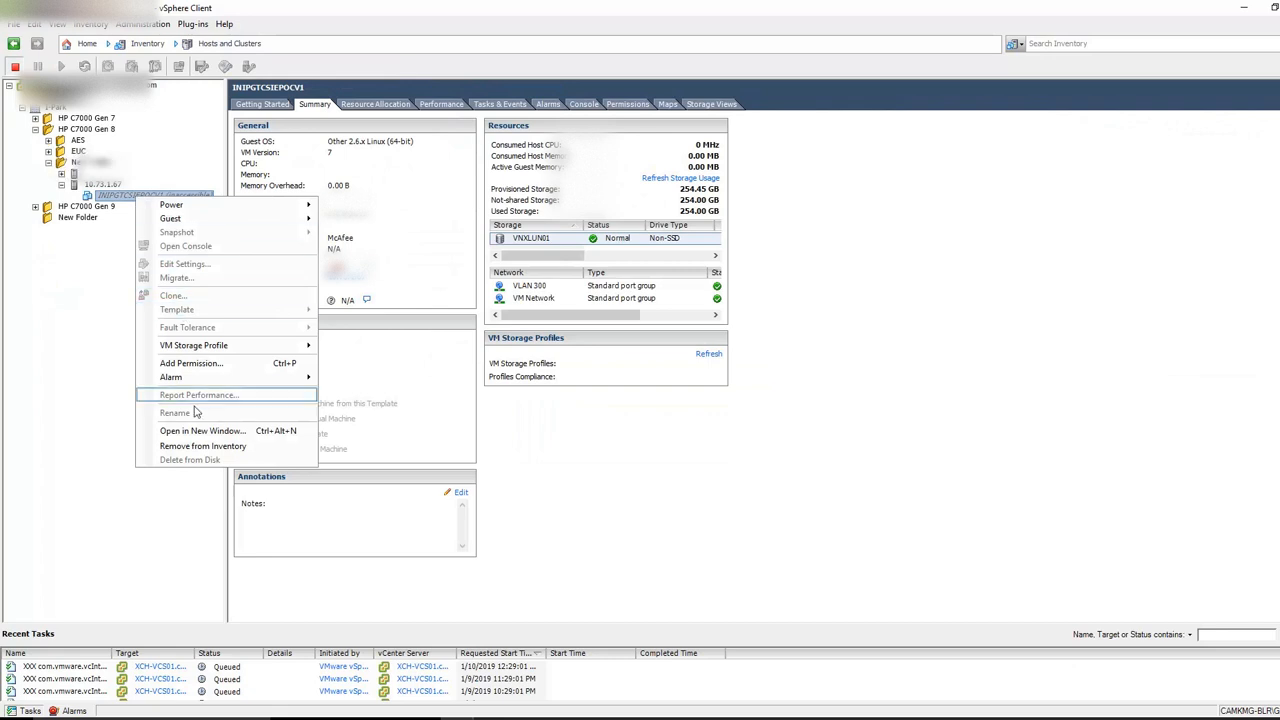
left_click(203, 446)
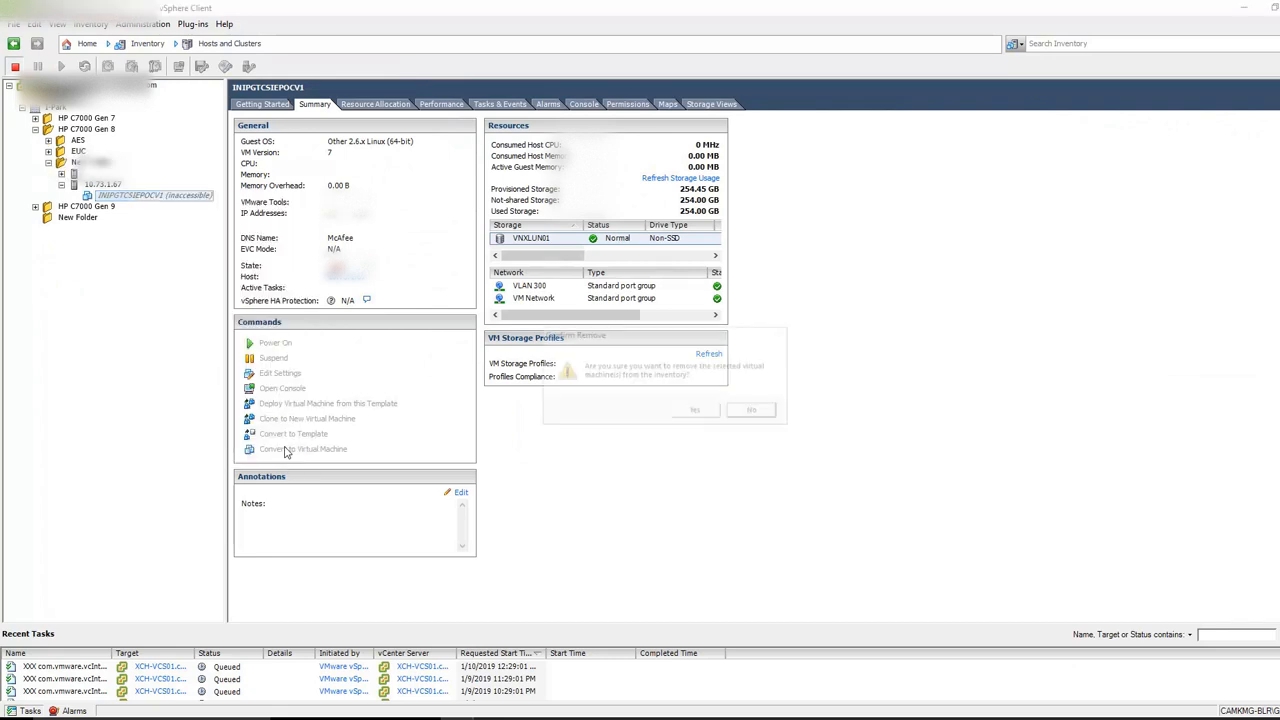
left_click(694, 410)
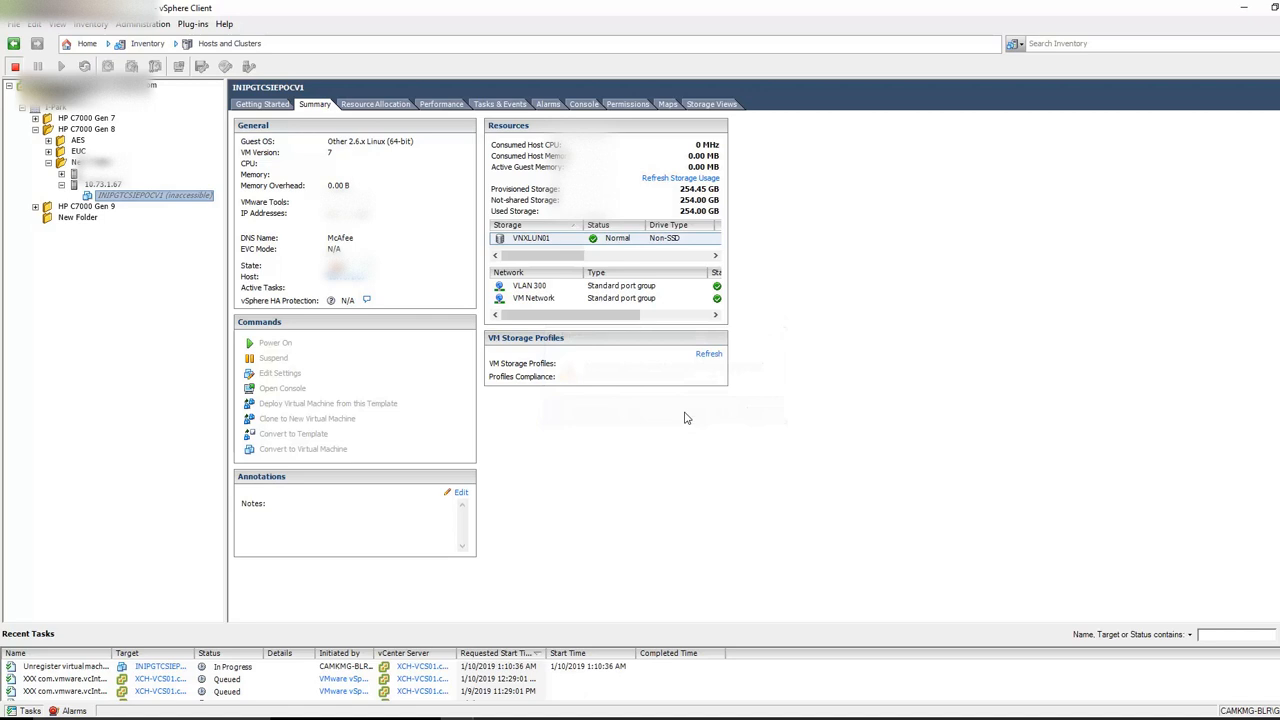
left_click(101, 184)
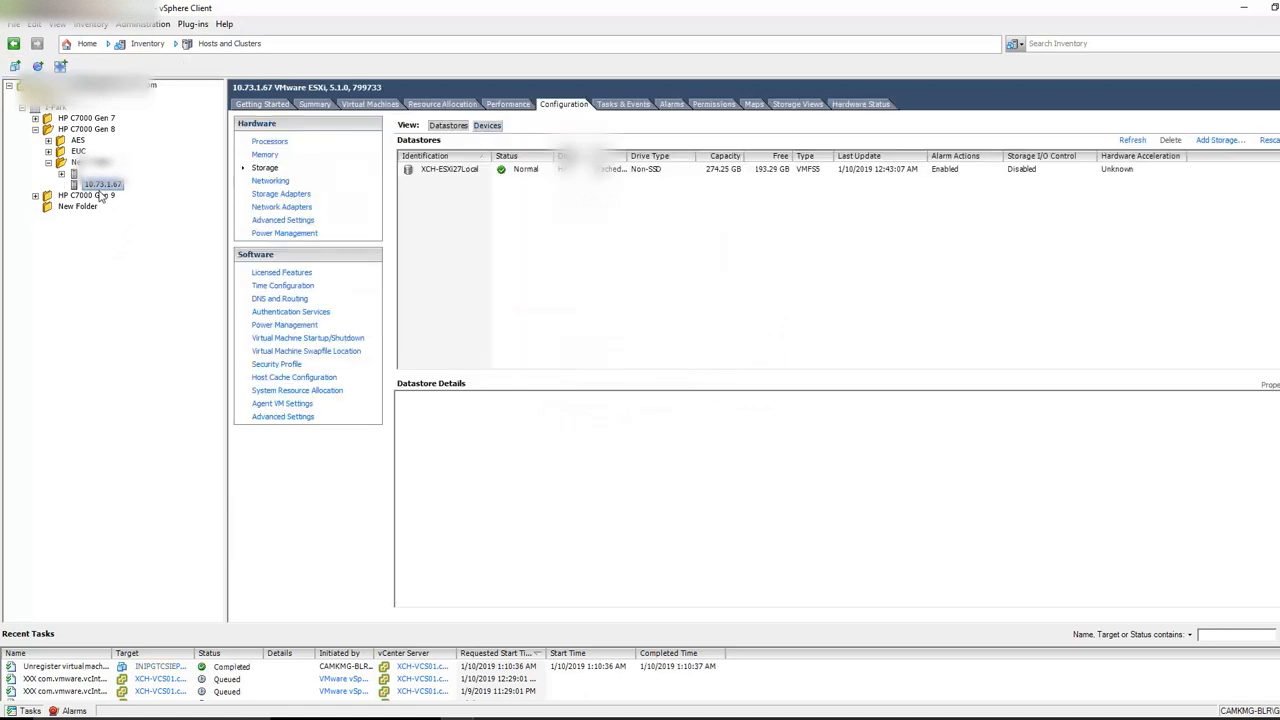
mouse_move(95, 190)
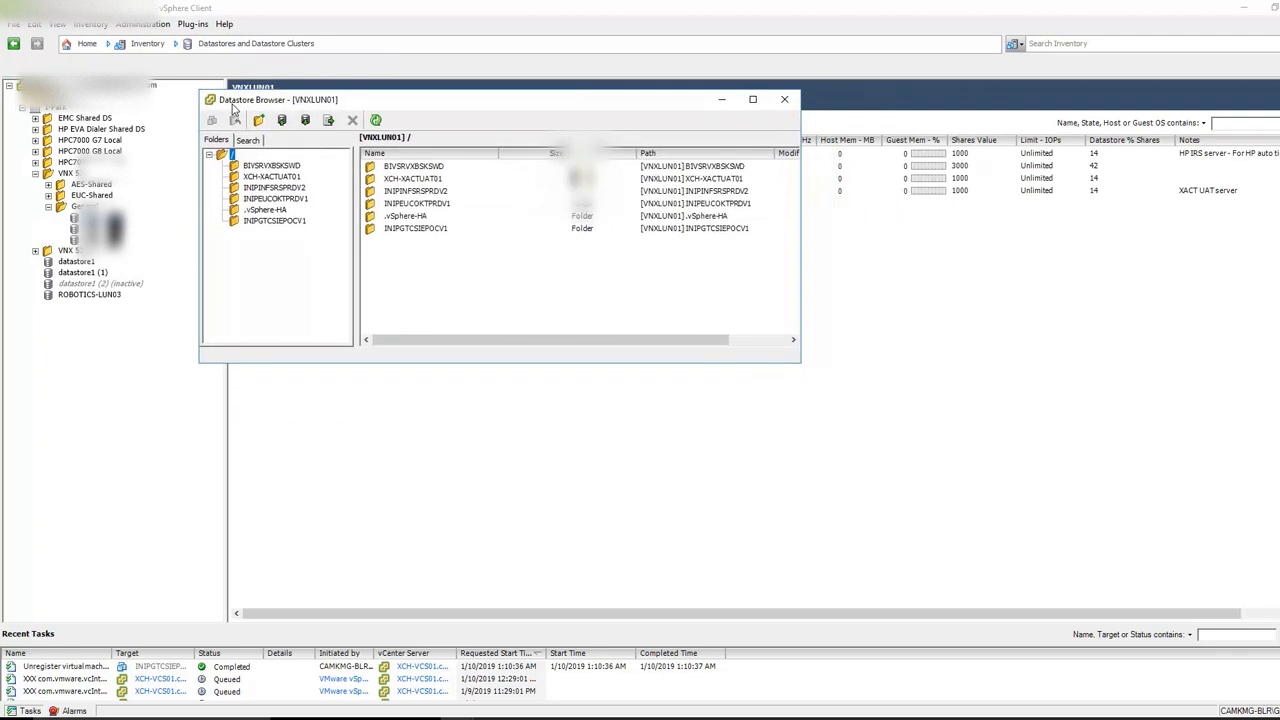
- Open the INIPGTCSIEPOCV1 folder and bring up actions for INIPGTCSIEPOCV1.vmx
left_click(274, 220)
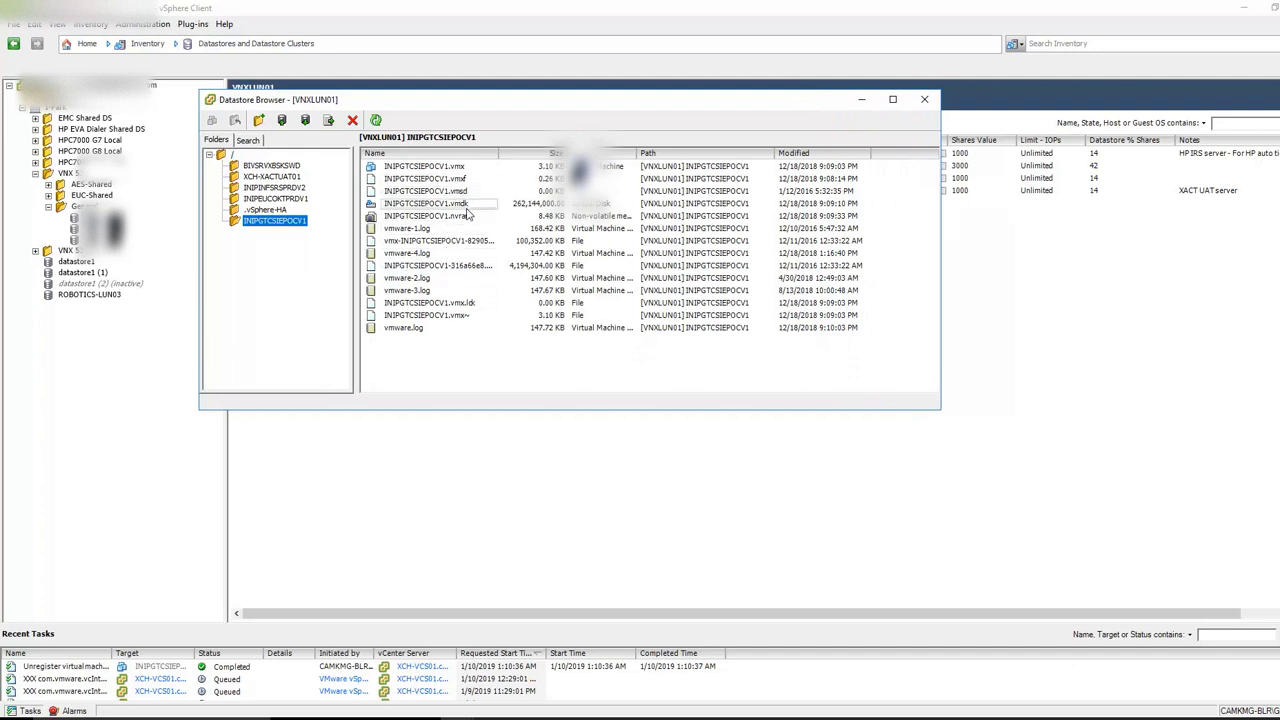
left_click(430, 216)
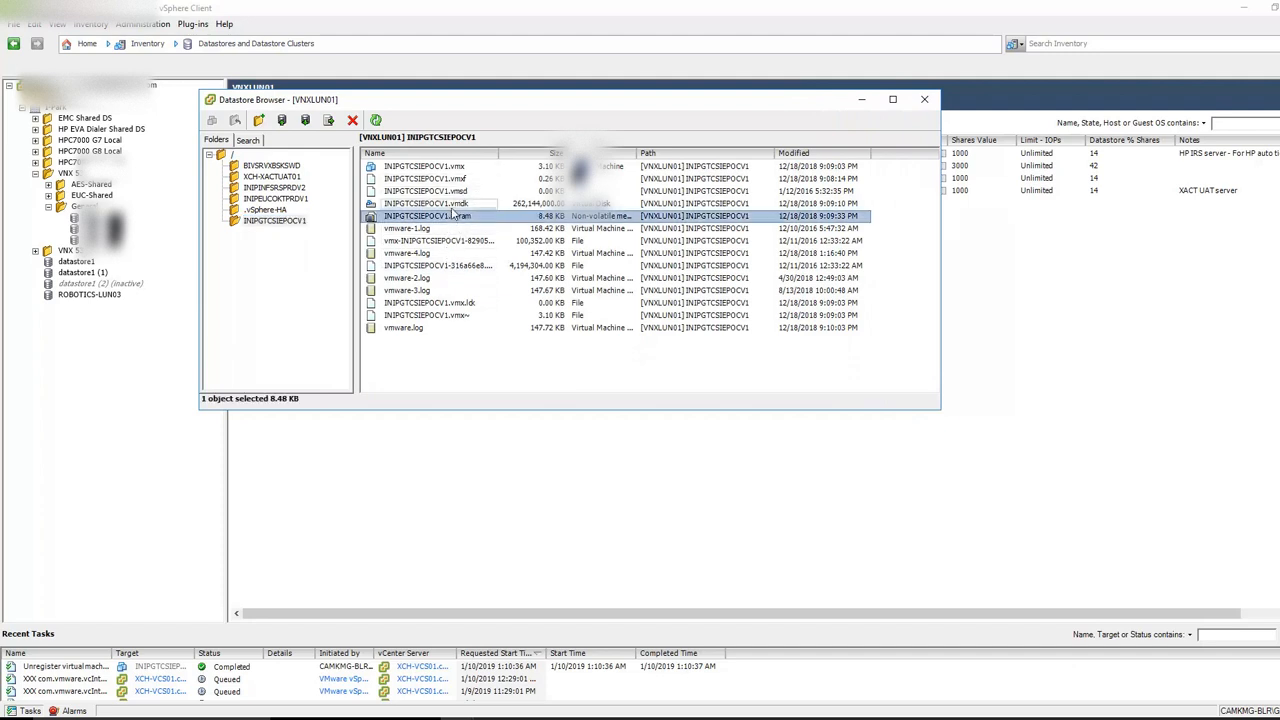
right_click(423, 166)
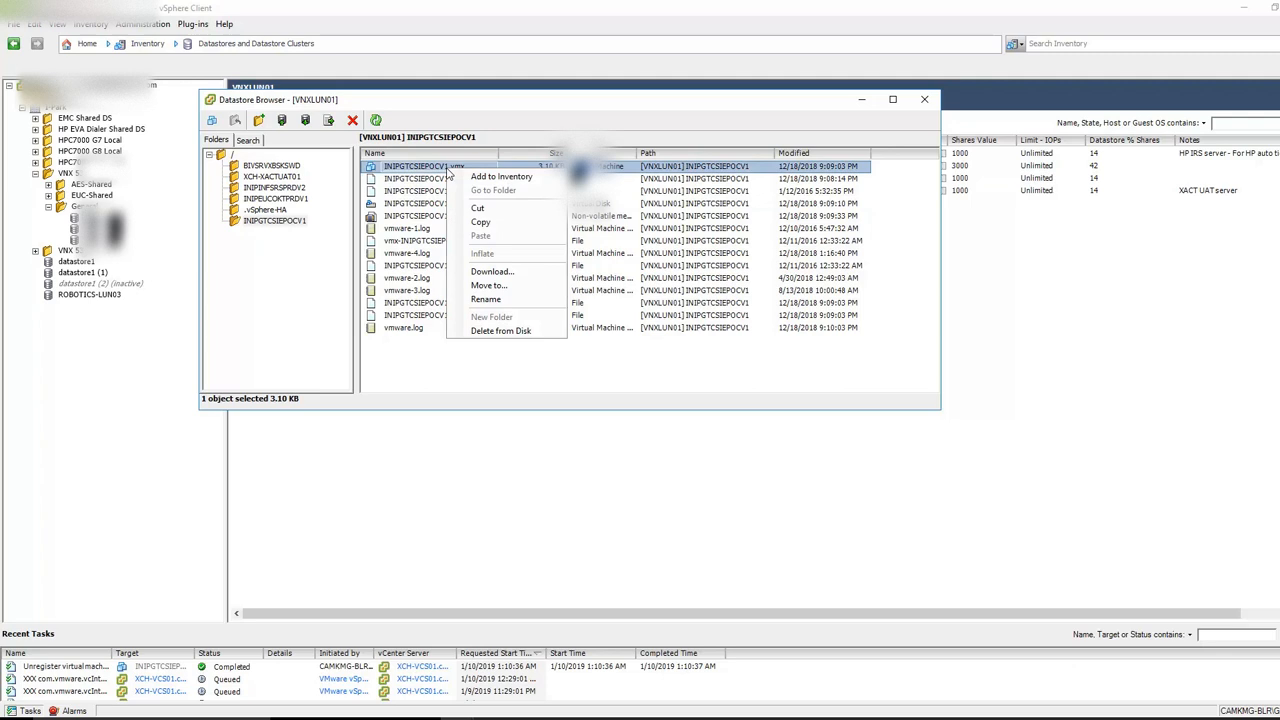
mouse_move(500, 176)
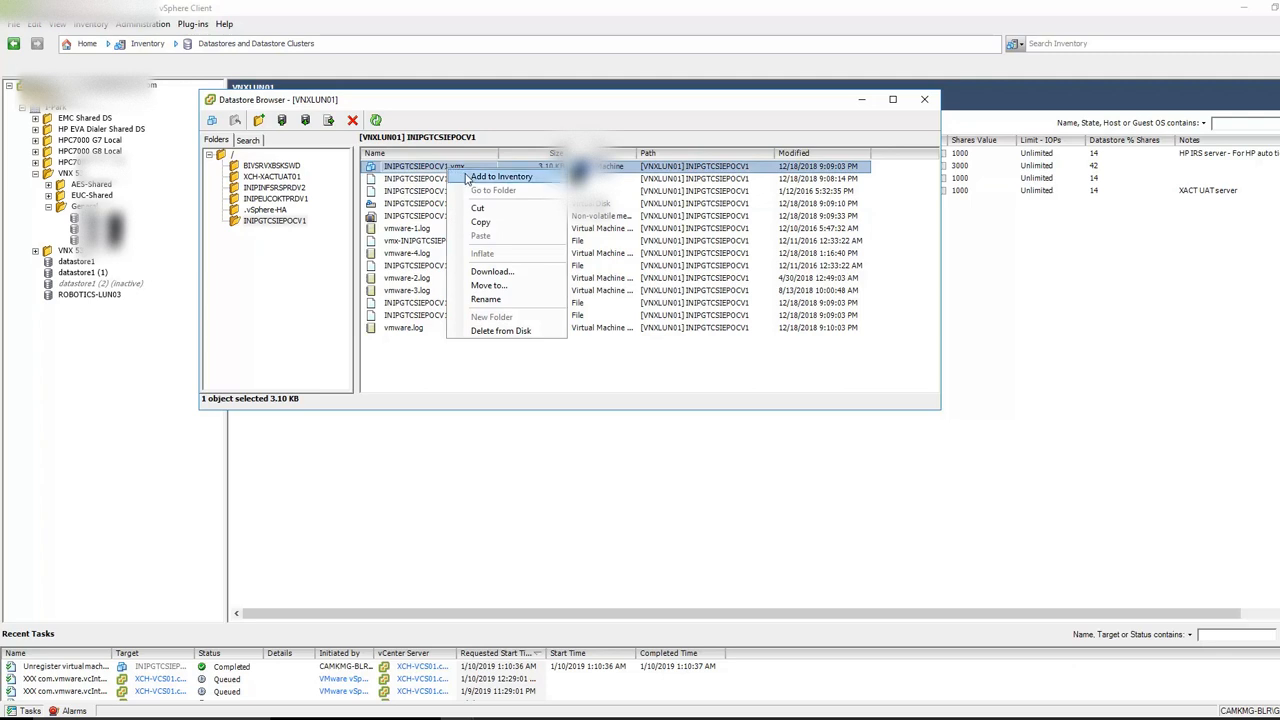
- Register INIPGTCSIEPOCV1.vmx into New Folder on host 10.73.1.66 in the HP C7000 Gen 8 cluster
left_click(501, 176)
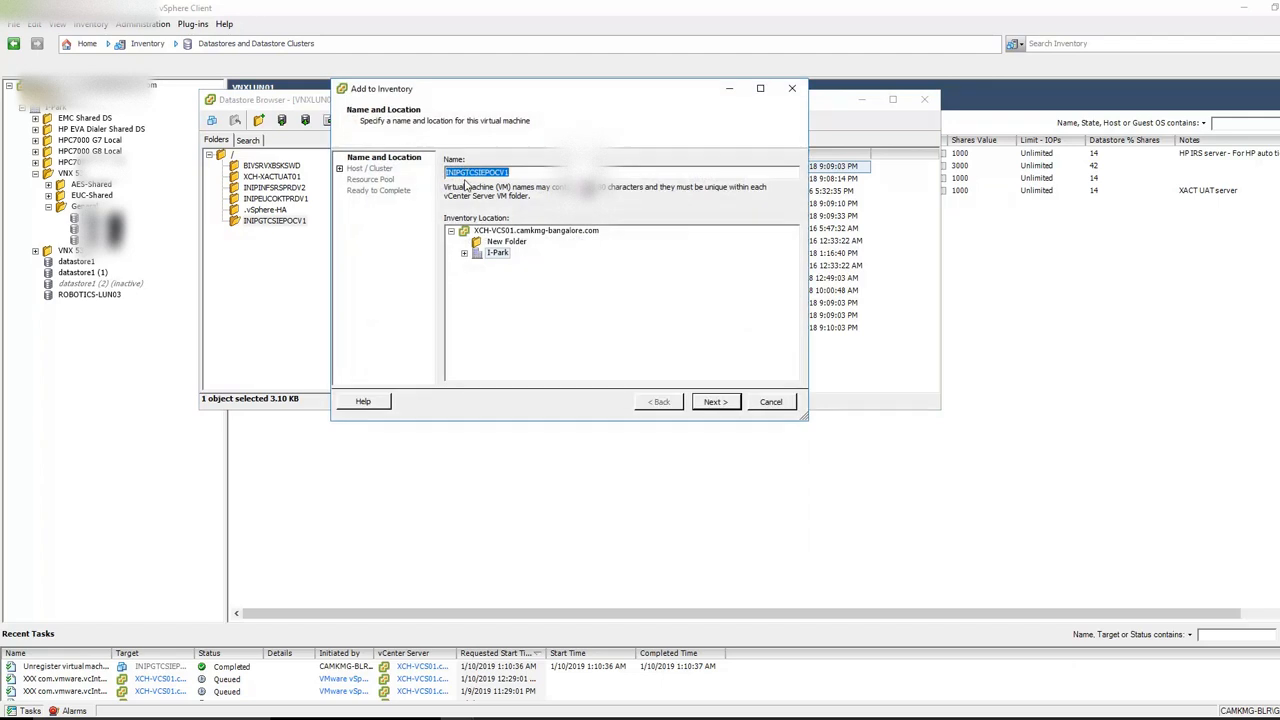
left_click(464, 252)
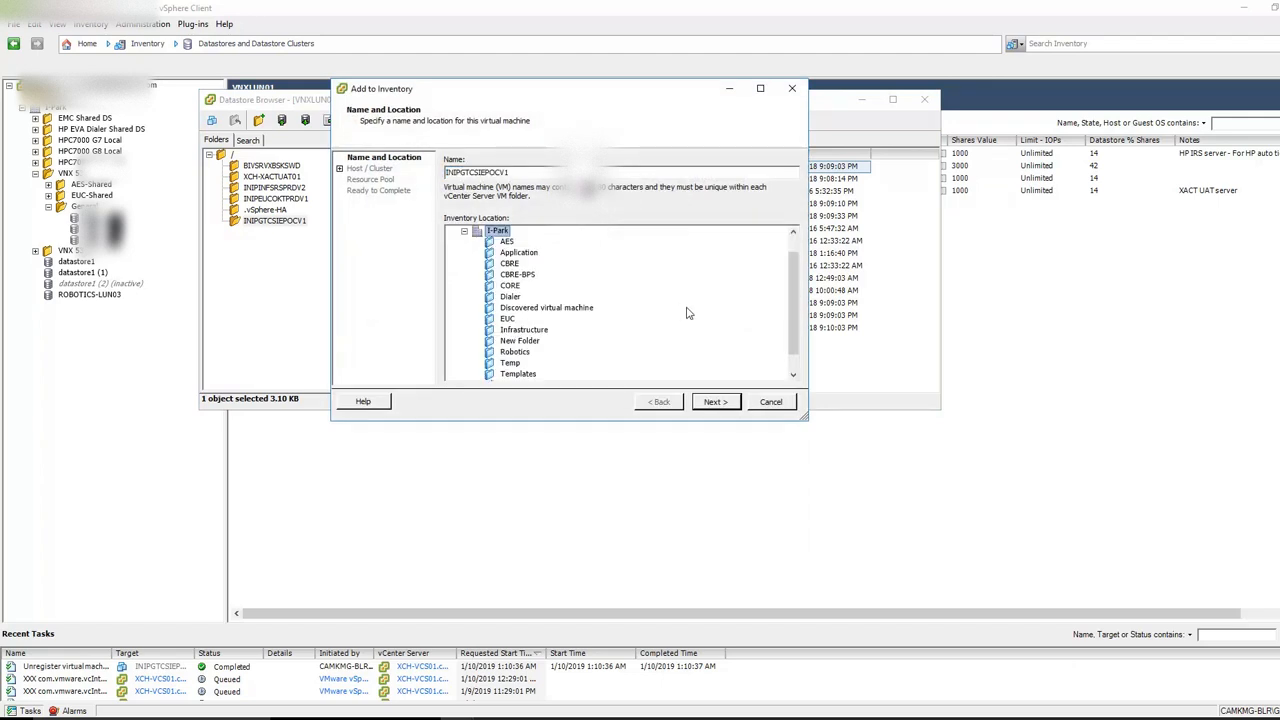
scroll("down", 3)
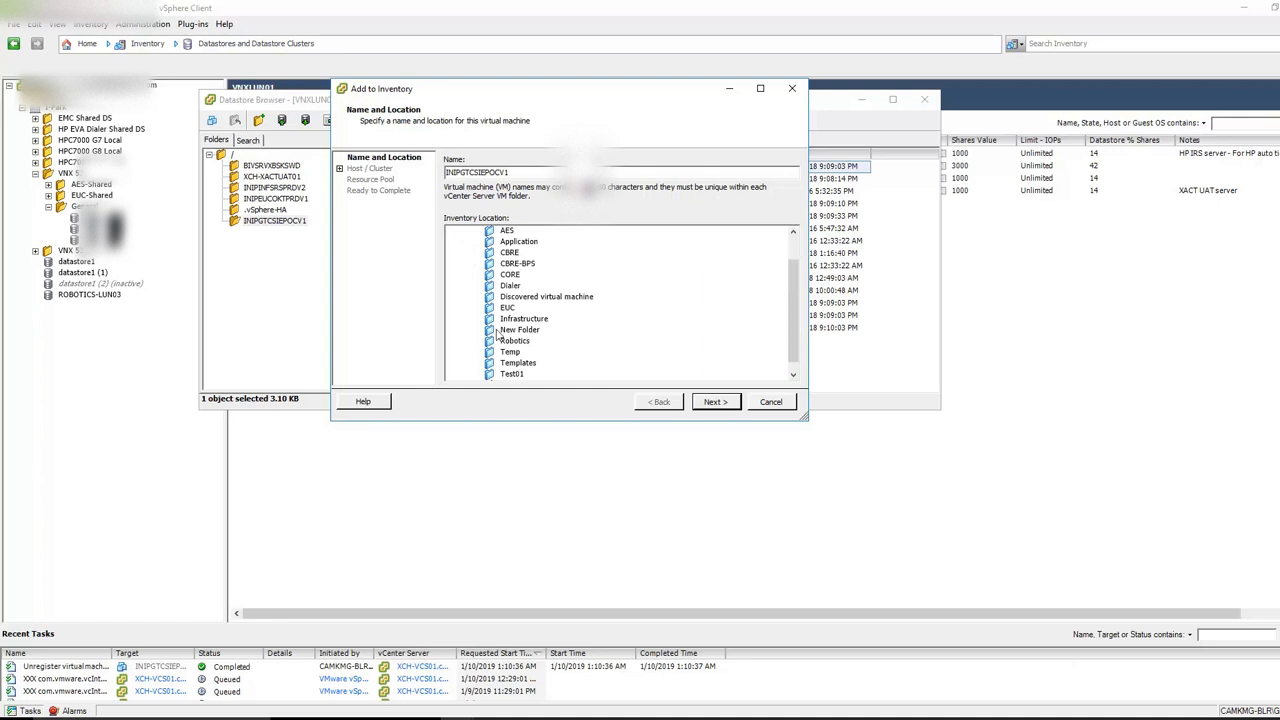
left_click(519, 330)
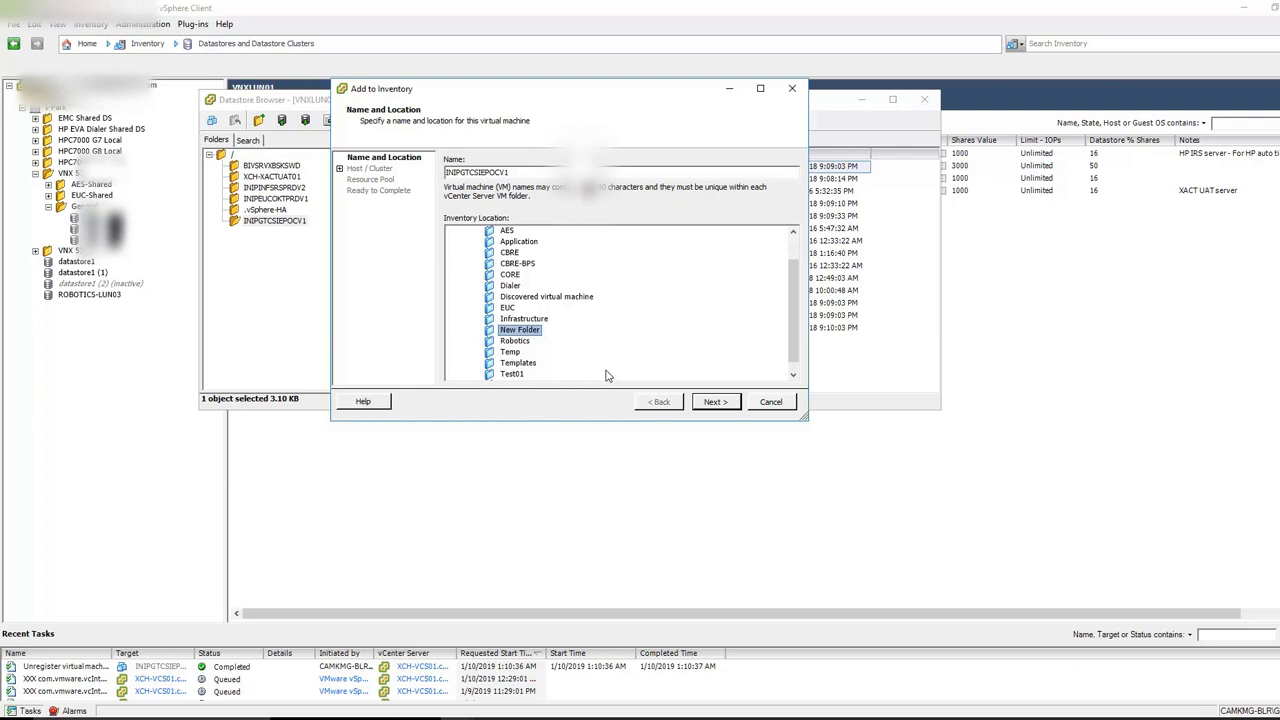
left_click(714, 401)
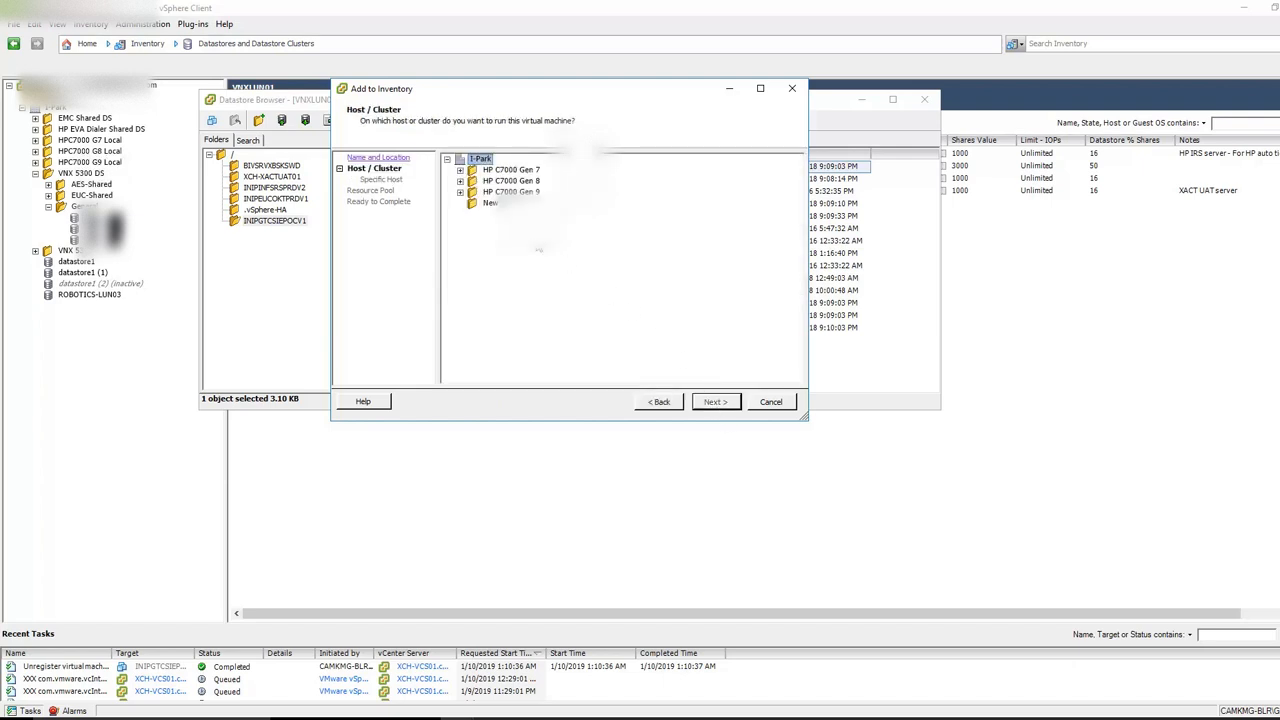
left_click(461, 191)
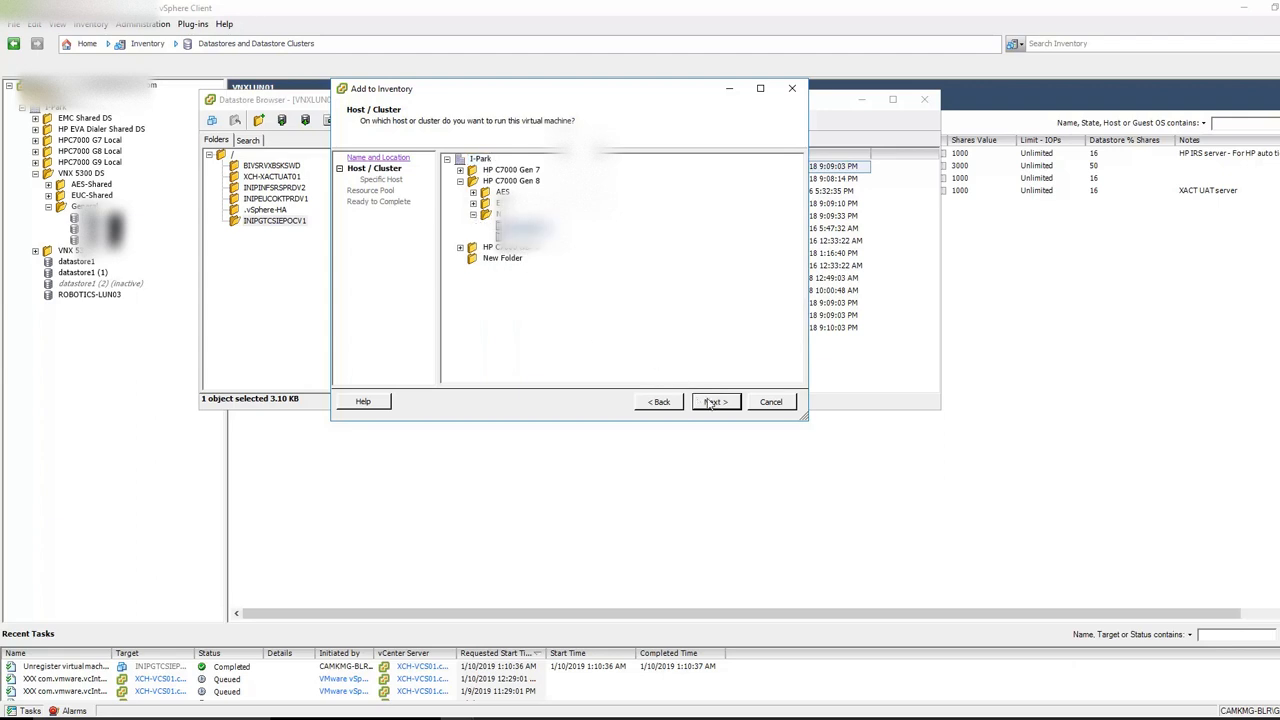
left_click(713, 401)
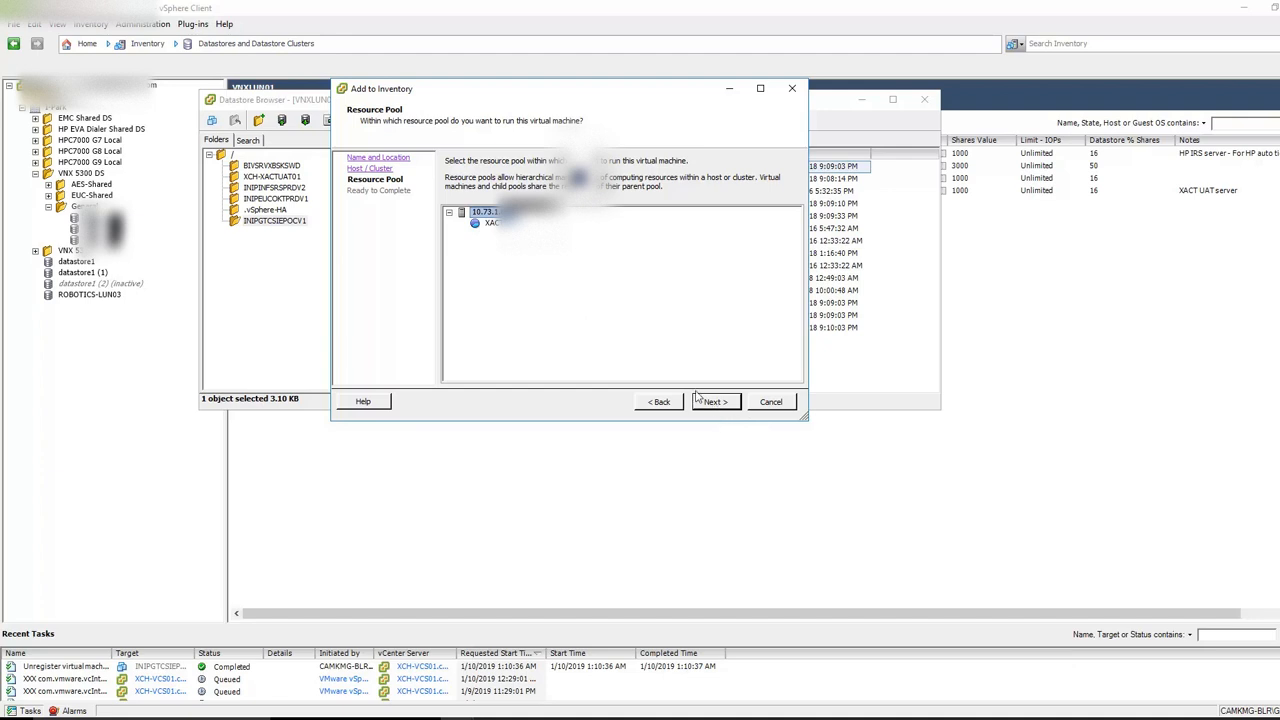
left_click(713, 401)
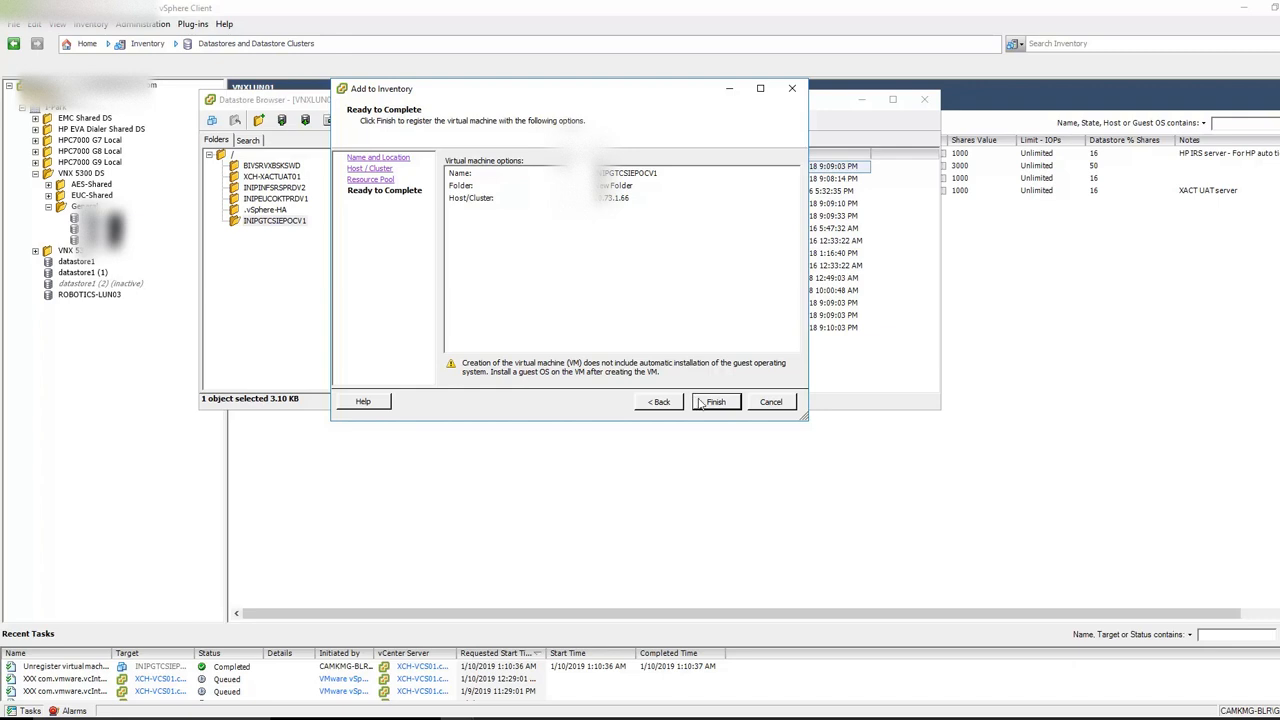
left_click(714, 401)
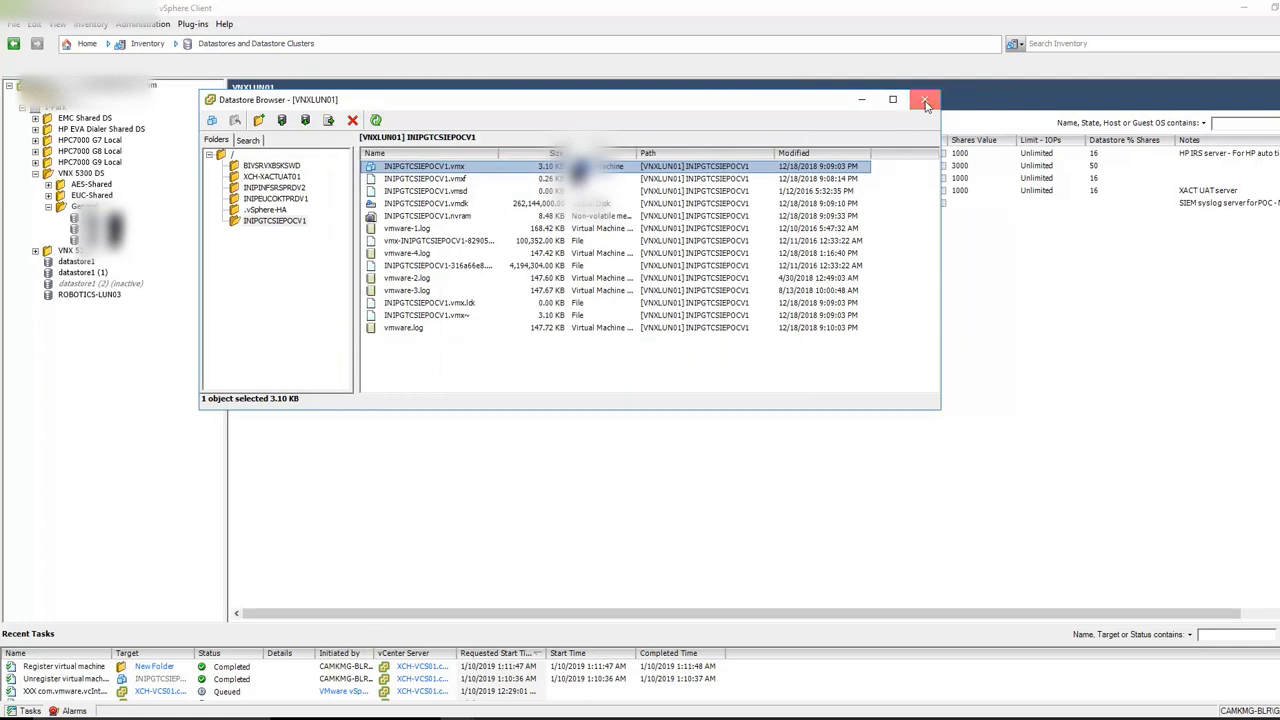
- Close the datastore browser and show INIPGTCSIEPOCV1's summary under its host
left_click(925, 100)
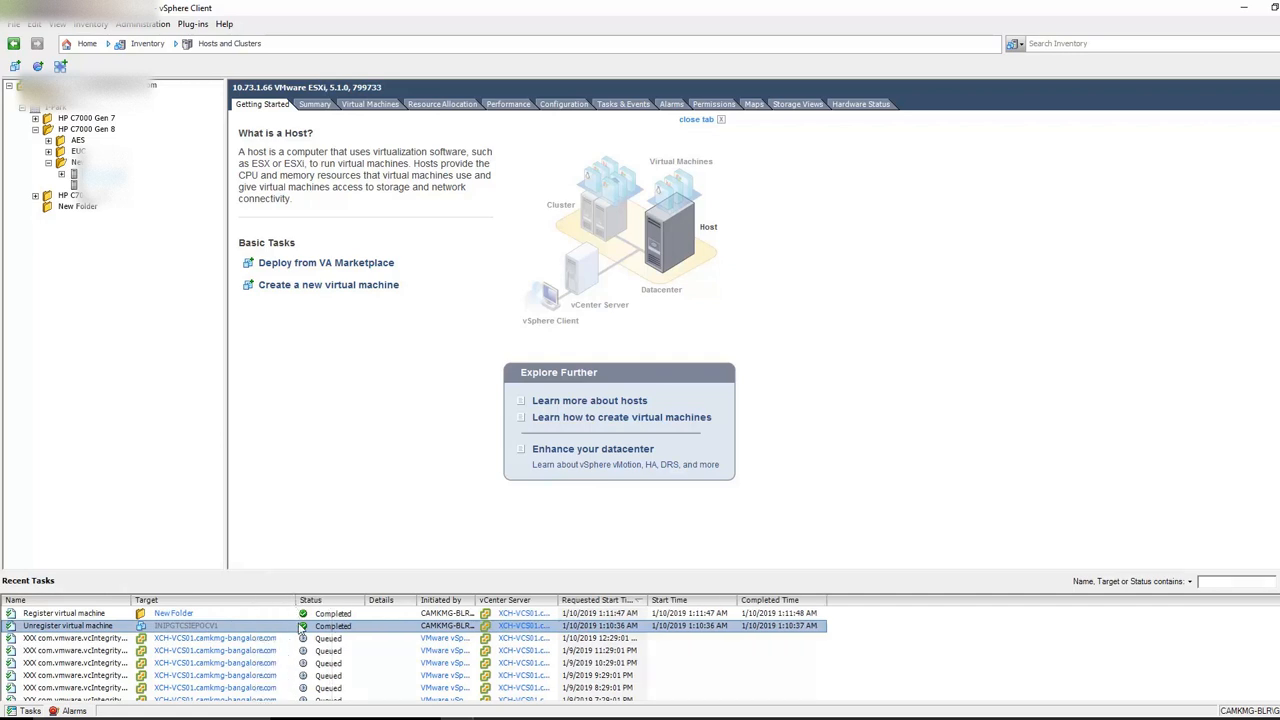
left_click(128, 205)
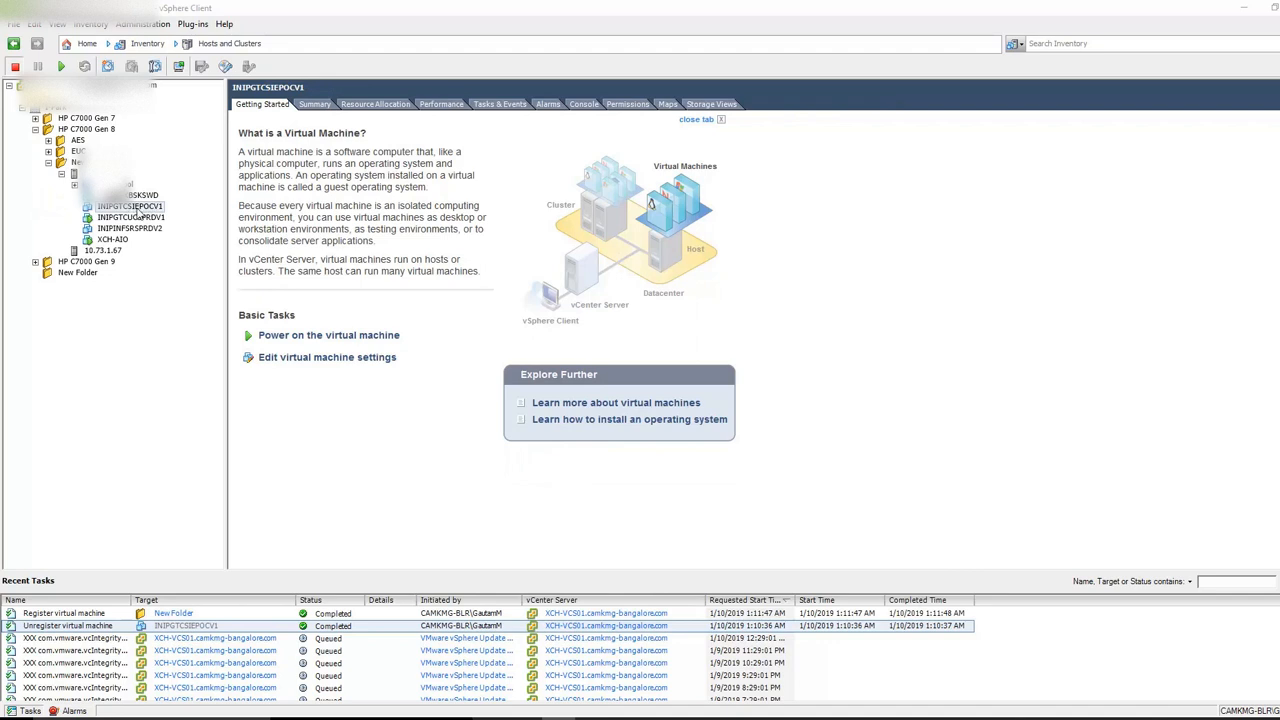
- Power on INIPGTCSIEPOCV1 from its context menu
right_click(130, 217)
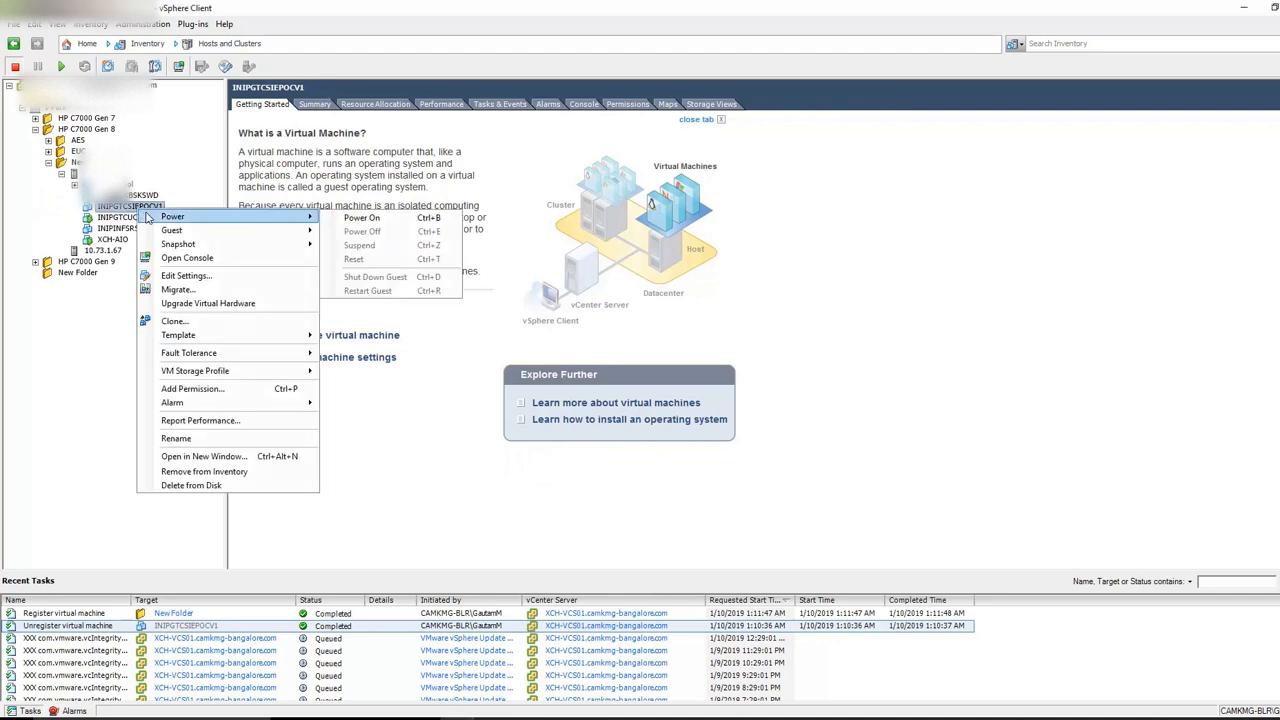
mouse_move(361, 218)
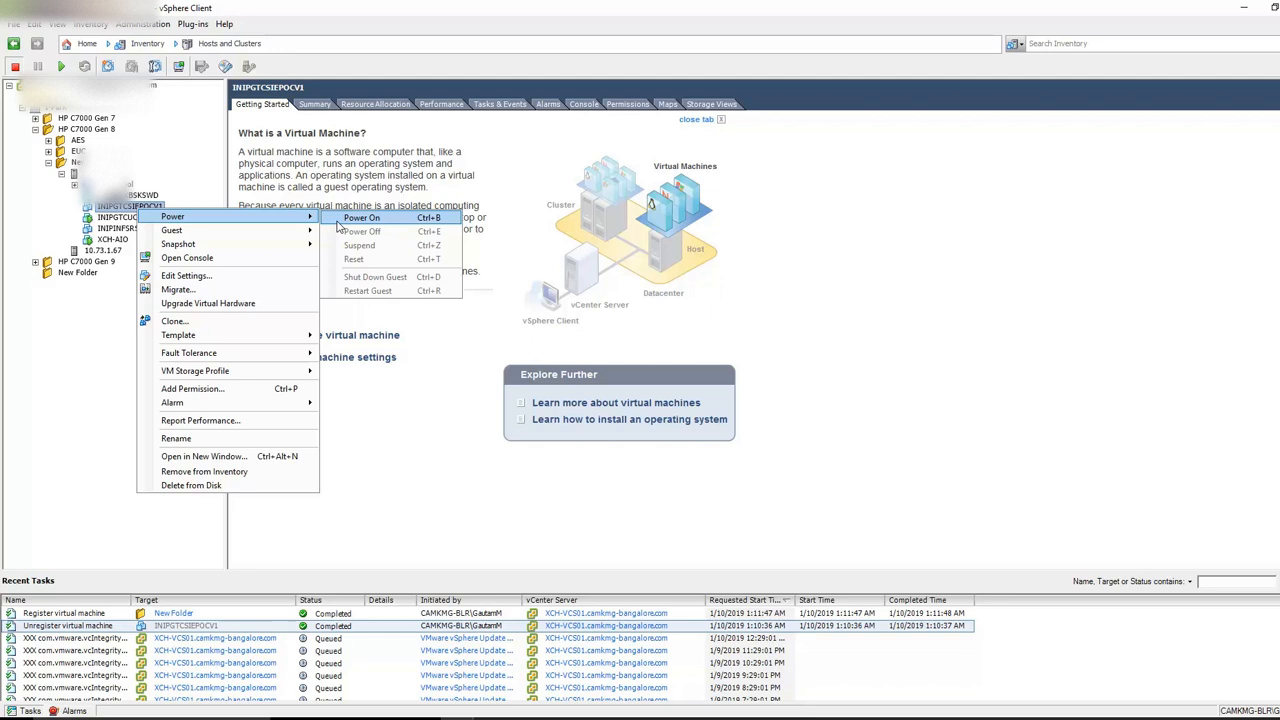
left_click(361, 217)
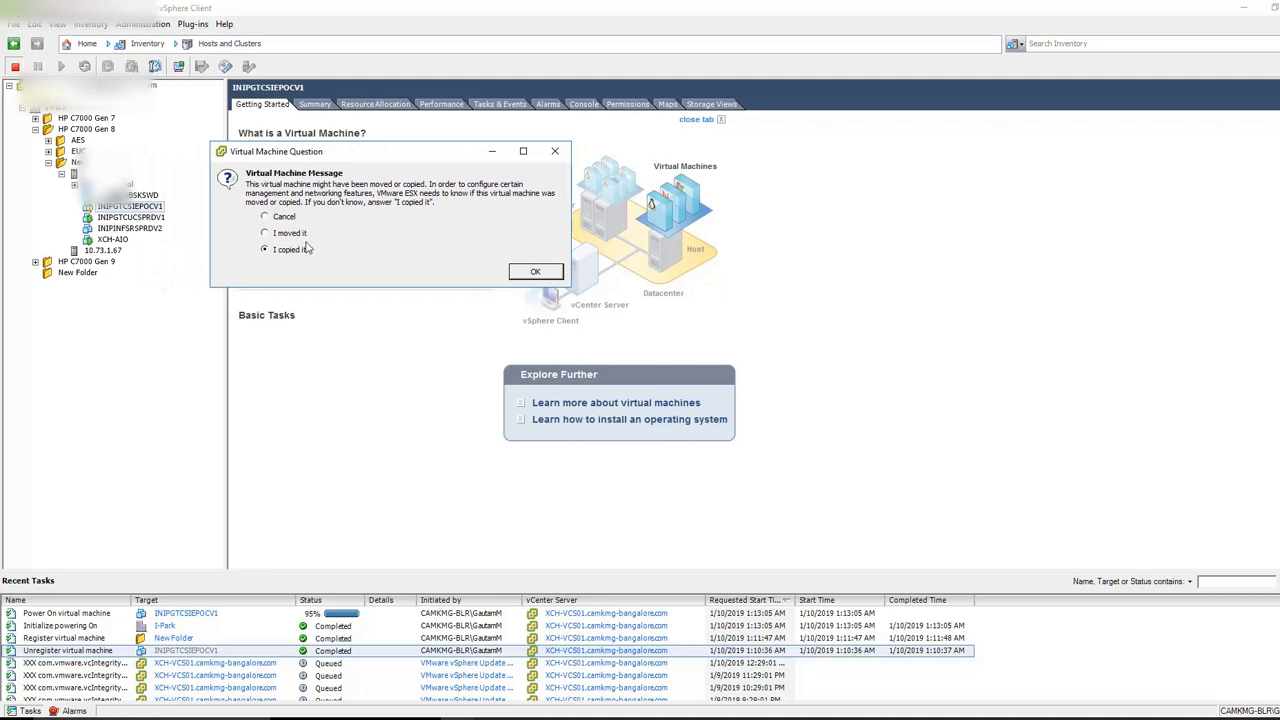
- Answer 'I moved it' to the virtual machine question and confirm
left_click(265, 233)
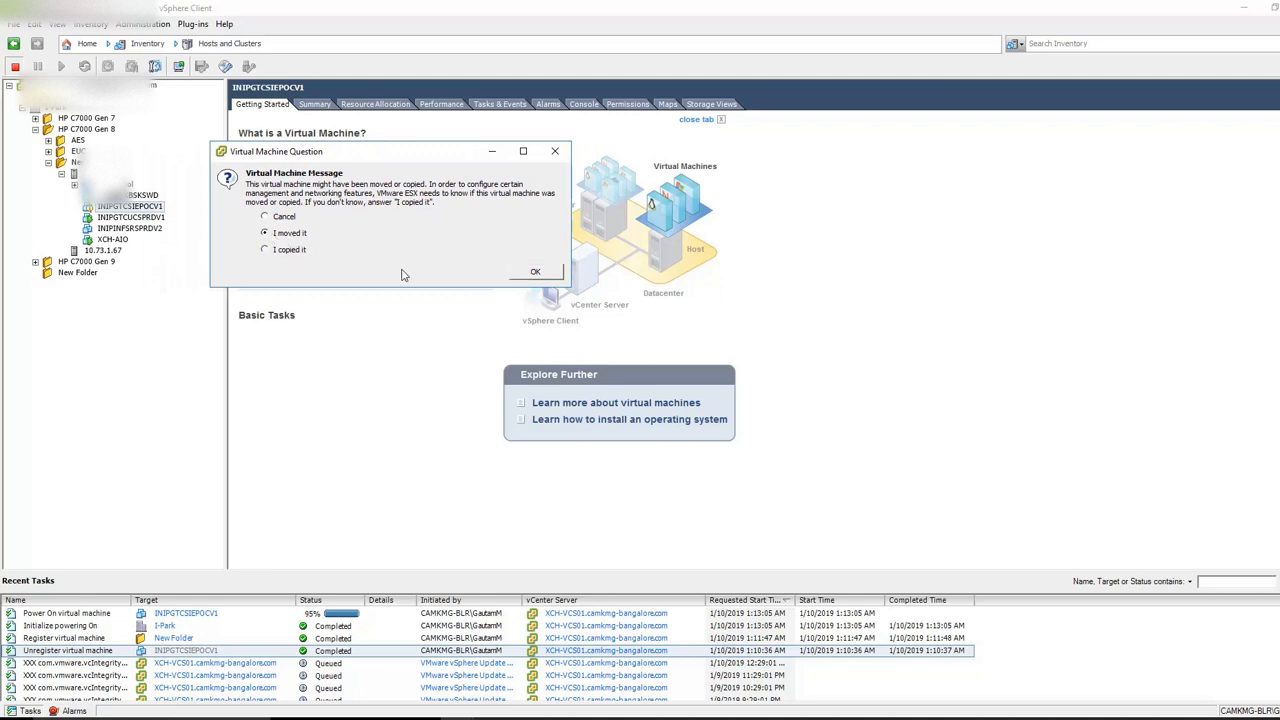
mouse_move(517, 277)
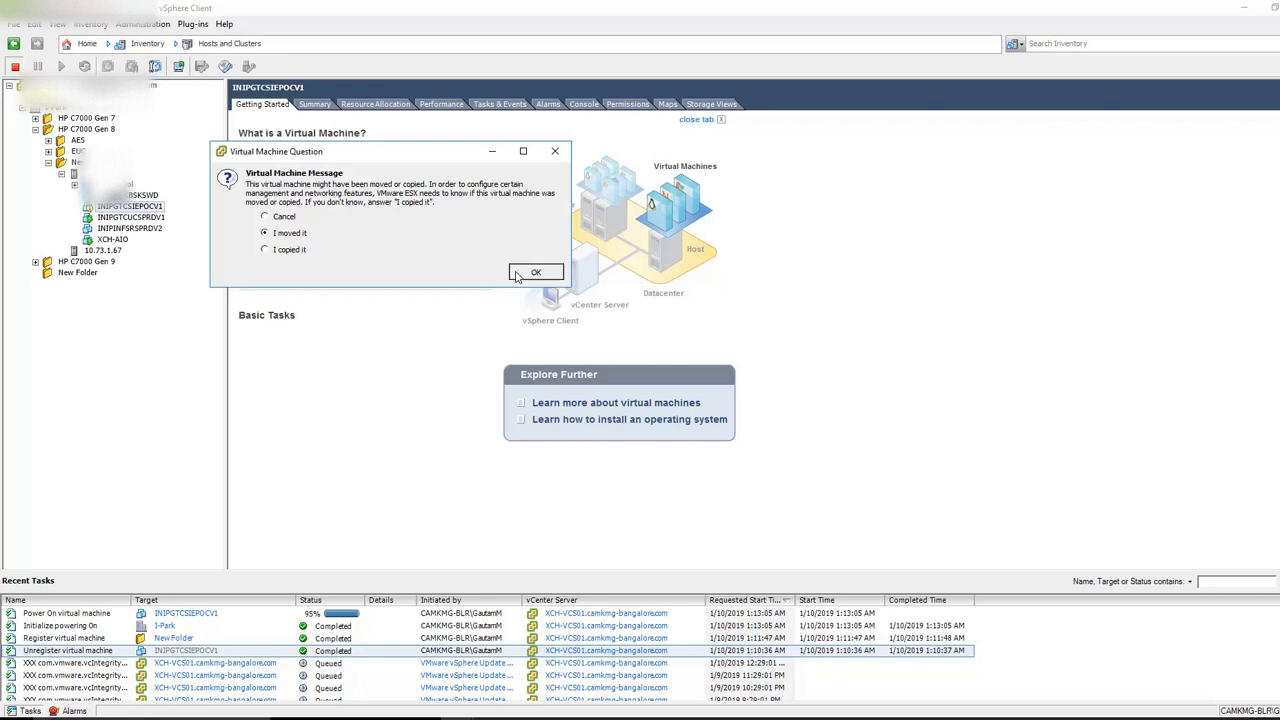
left_click(536, 272)
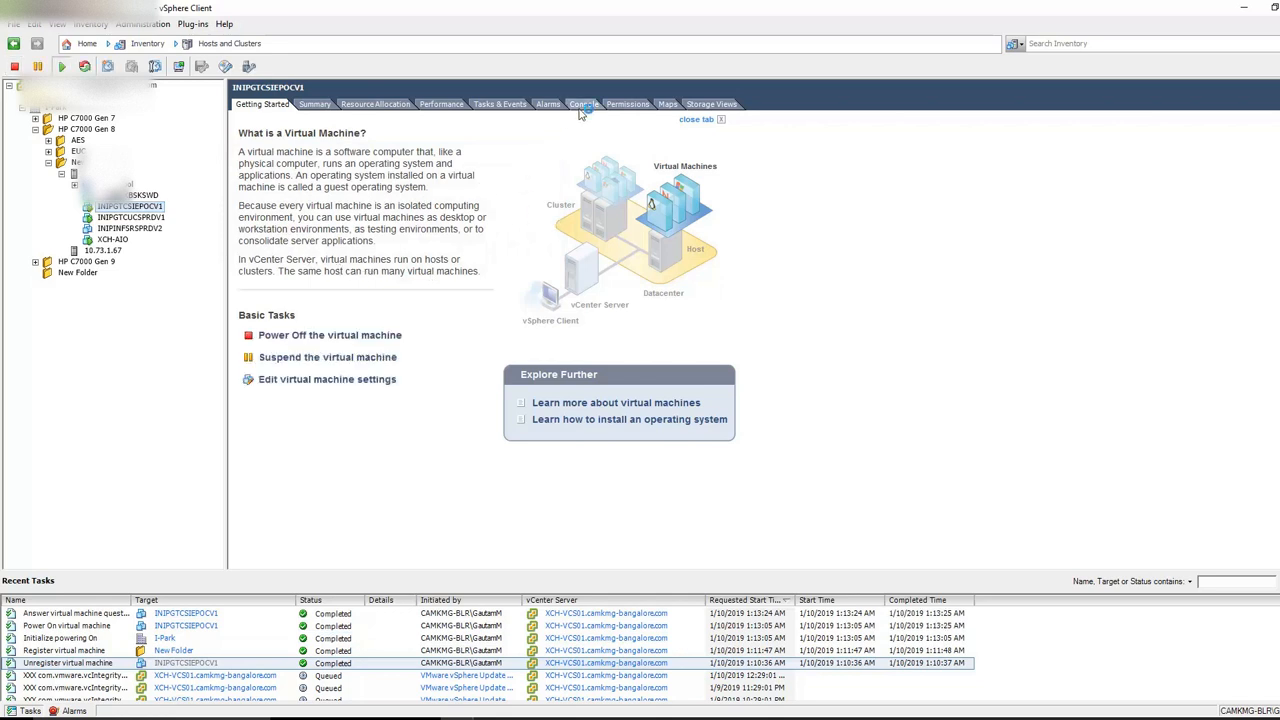
- Watch INIPGTCSIEPOCV1's console boot through to the McAfee appliance setup menu
left_click(583, 104)
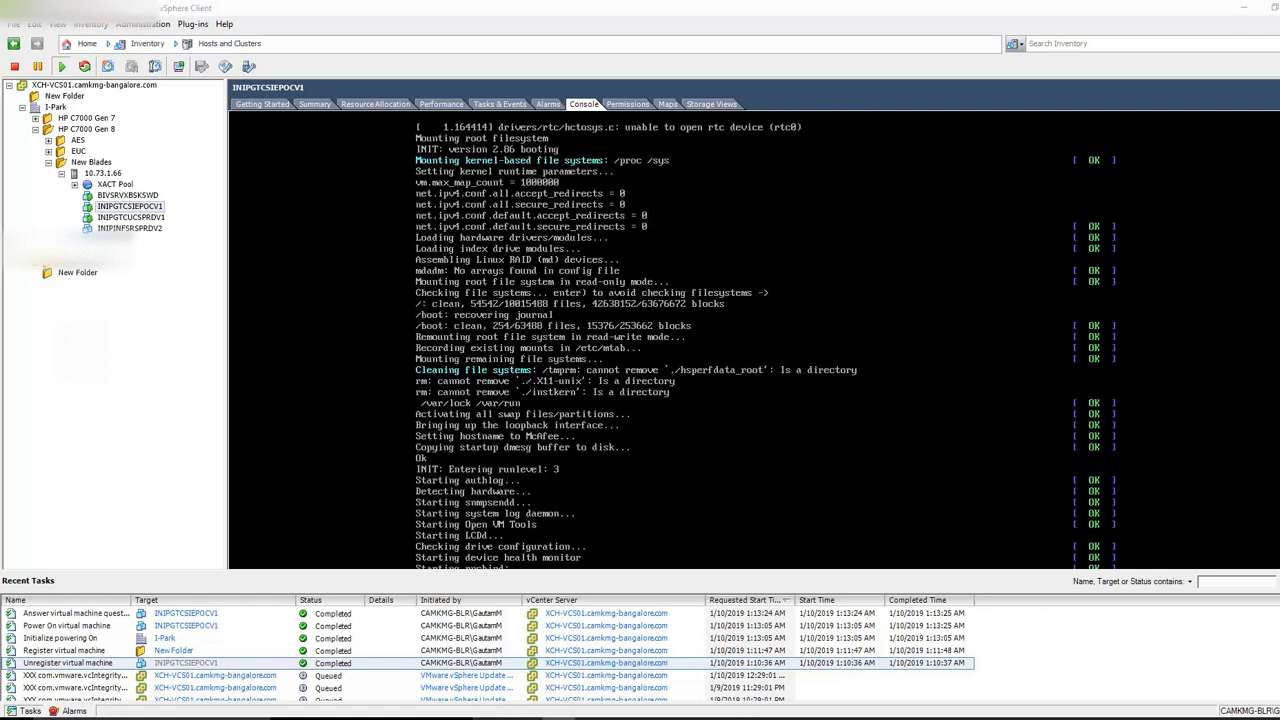
scroll("down", 3)
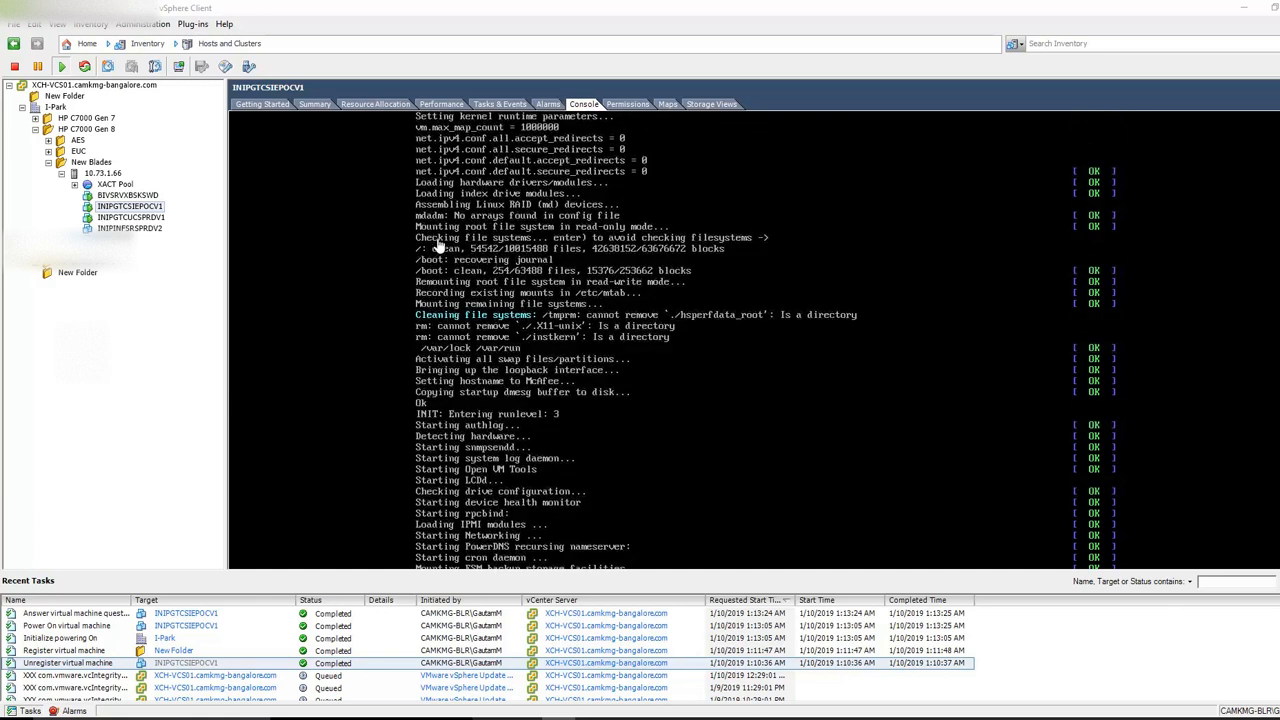
mouse_move(627, 277)
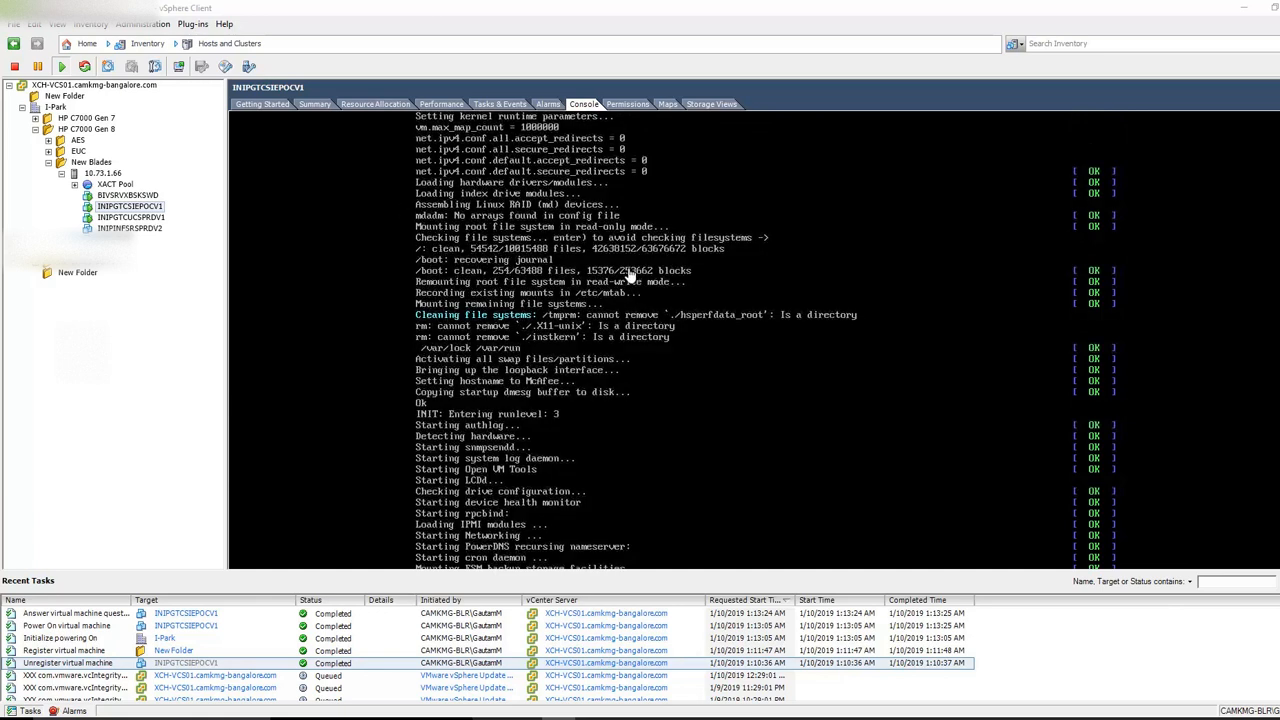
mouse_move(670, 258)
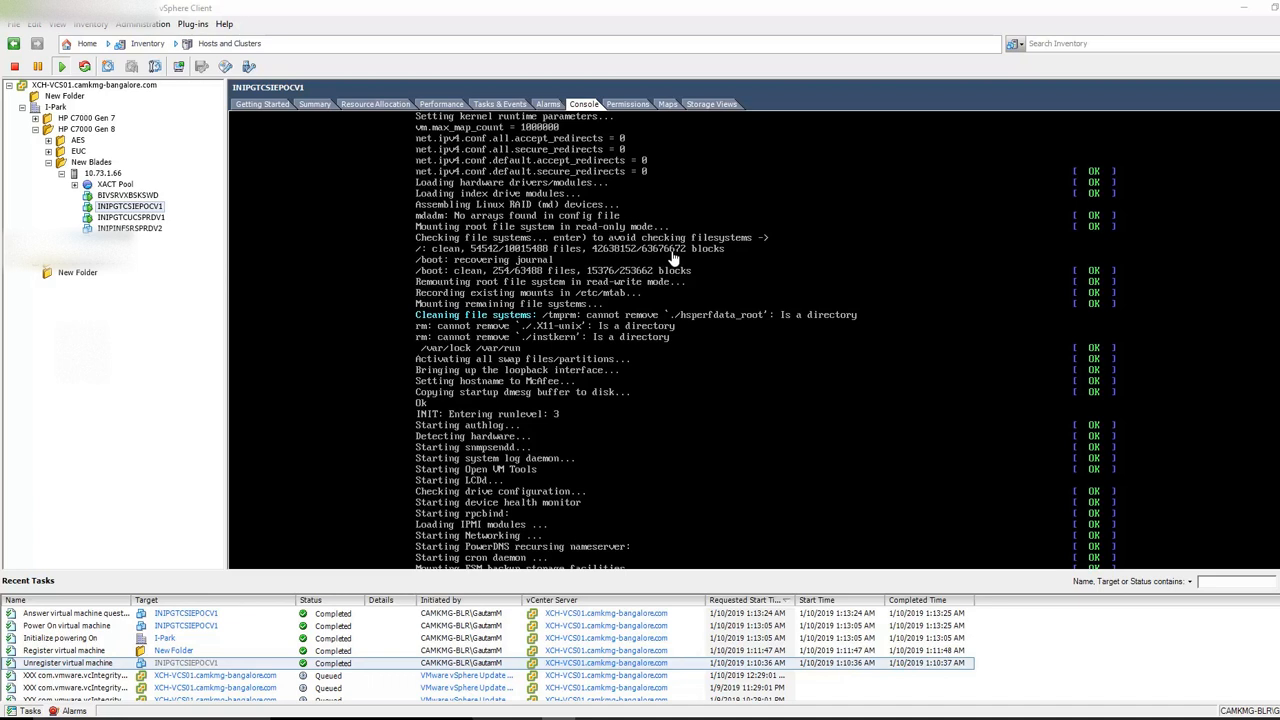
scroll("down", 3)
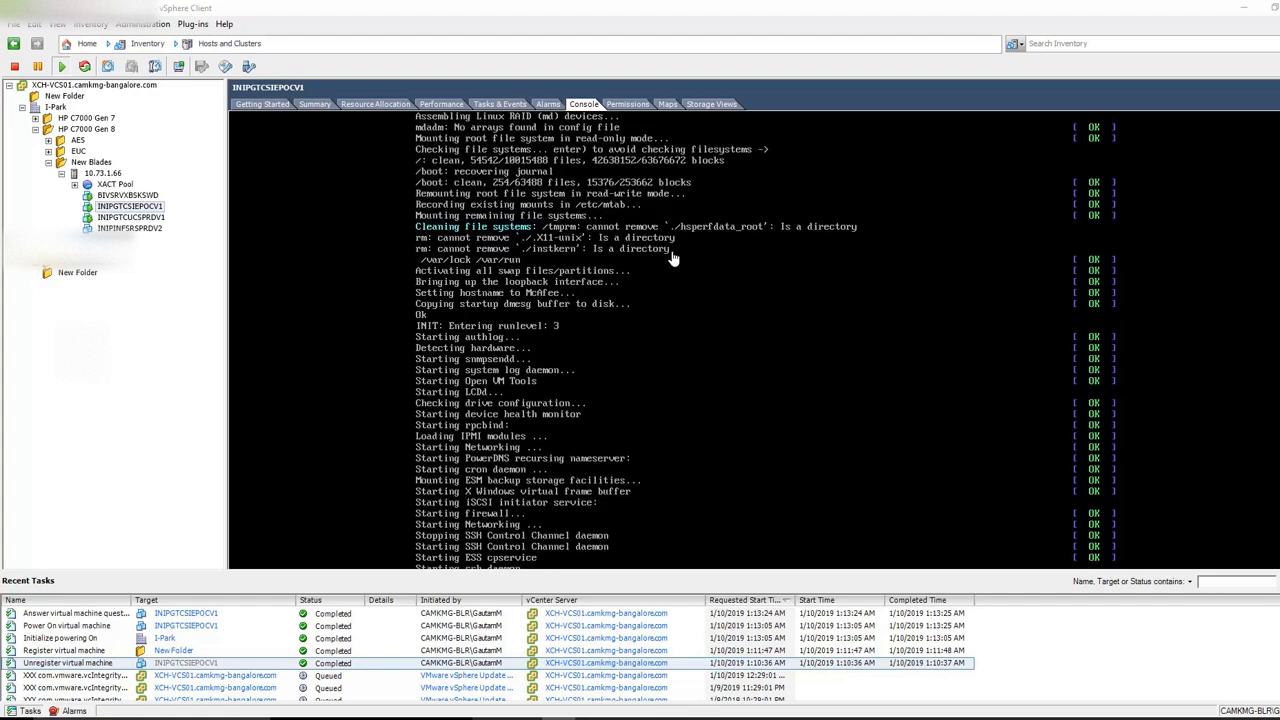
scroll("down", 3)
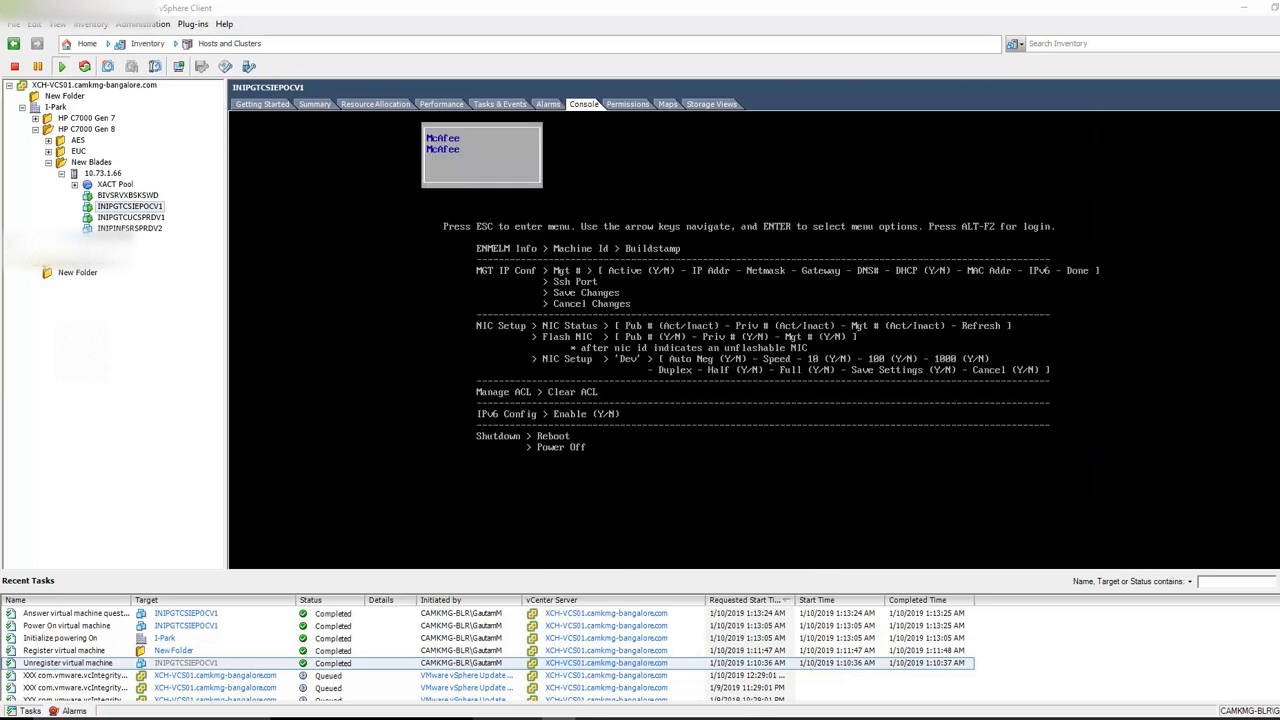
mouse_move(775, 412)
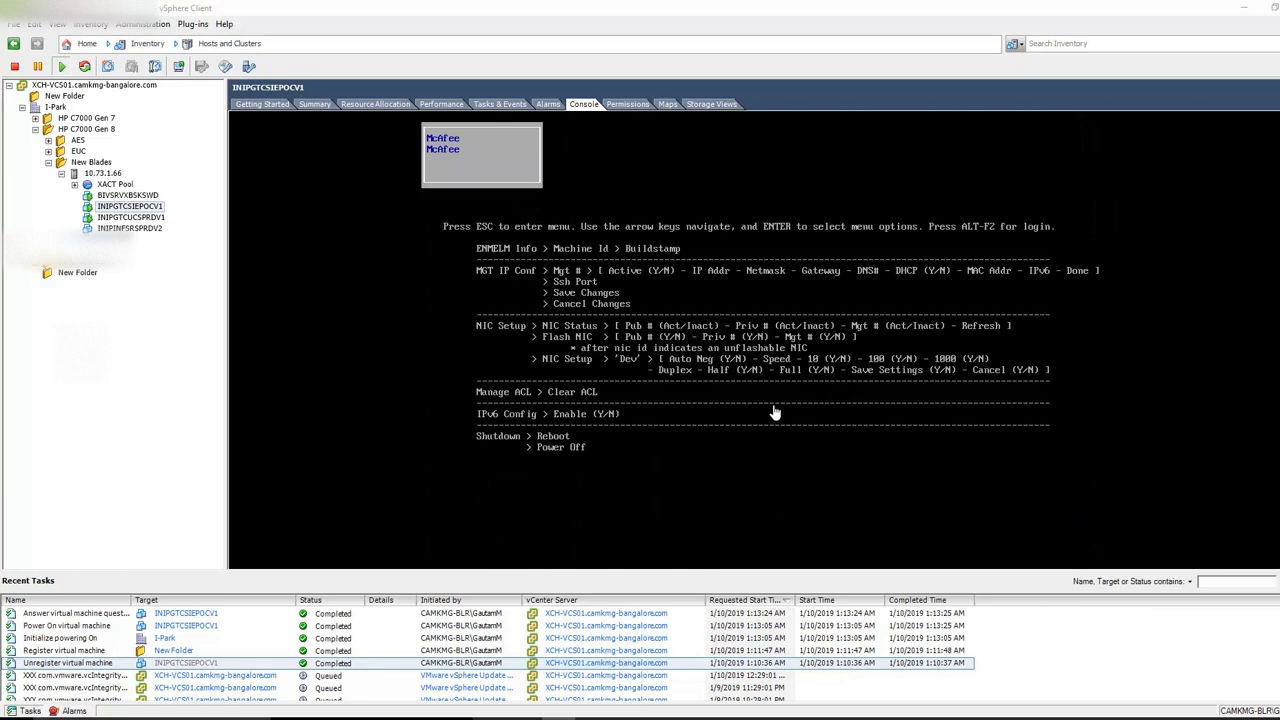